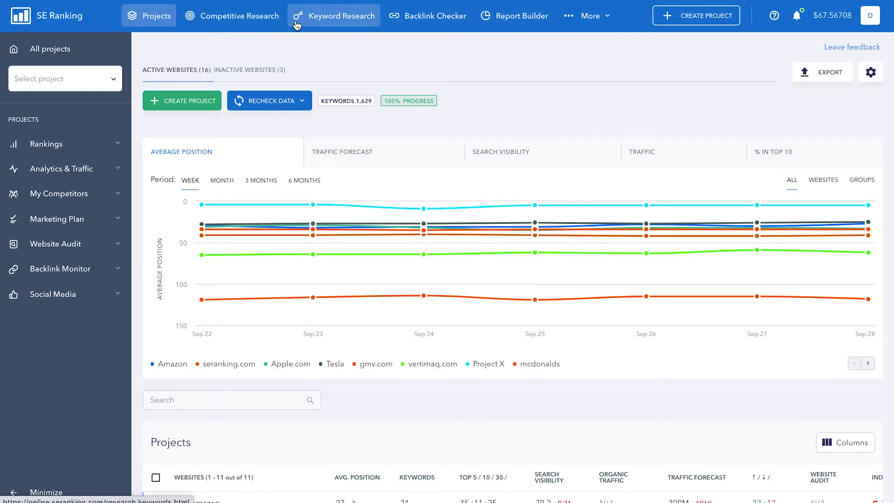
- Analyze the keyword 'rent car' in Keyword Research for the US Google database
{"action": "left_click", "coordinate": [334, 16]}
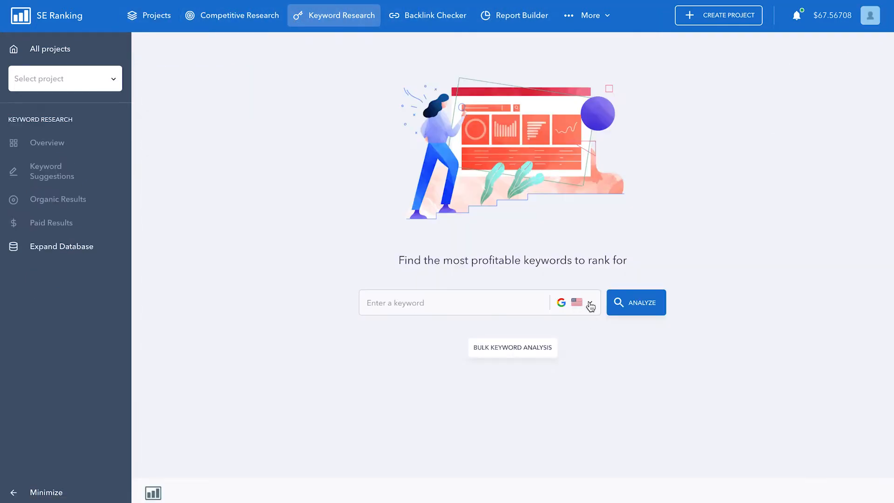
{"action": "left_click", "coordinate": [591, 301]}
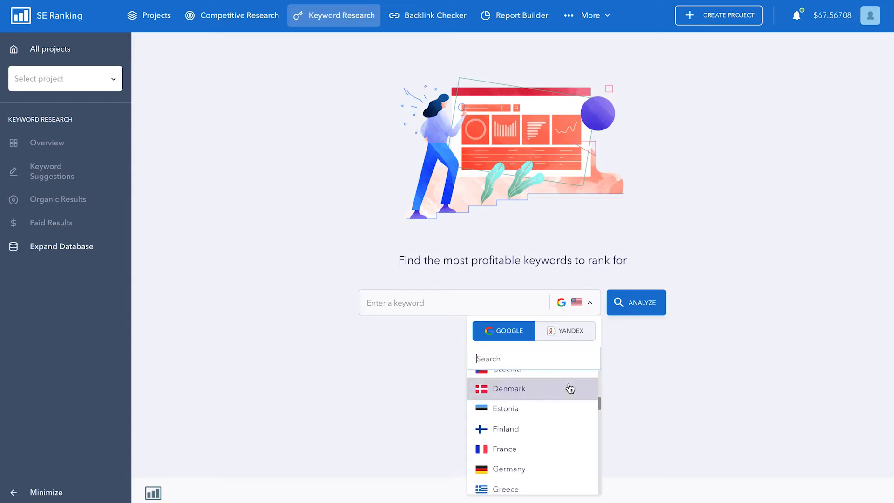
{"action": "type", "text": "rent car"}
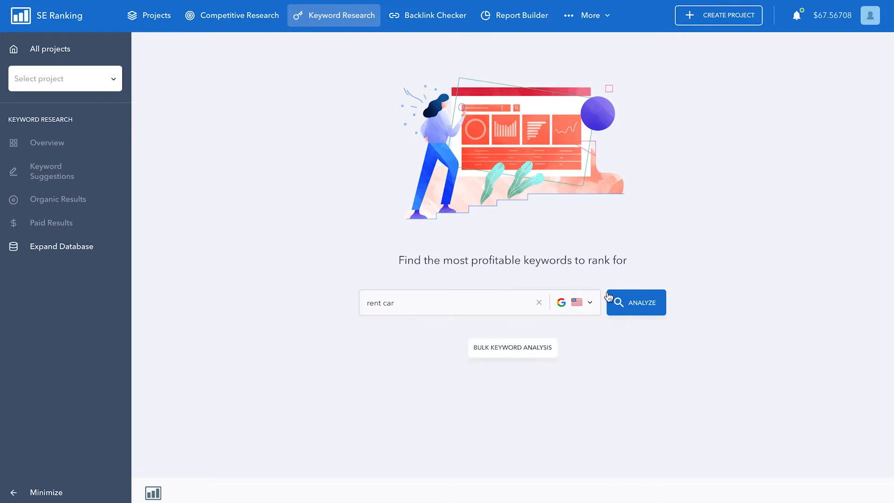
{"action": "left_click", "coordinate": [635, 301]}
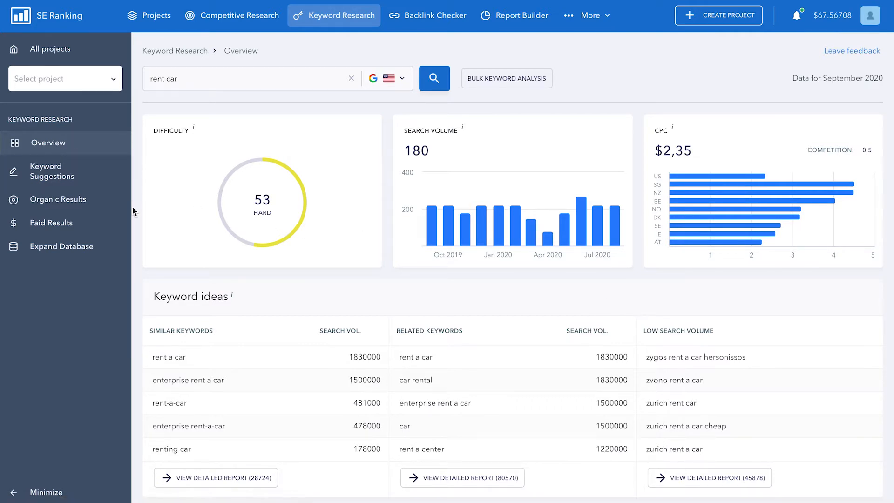
{"action": "scroll", "scroll_direction": "down", "scroll_amount": 3}
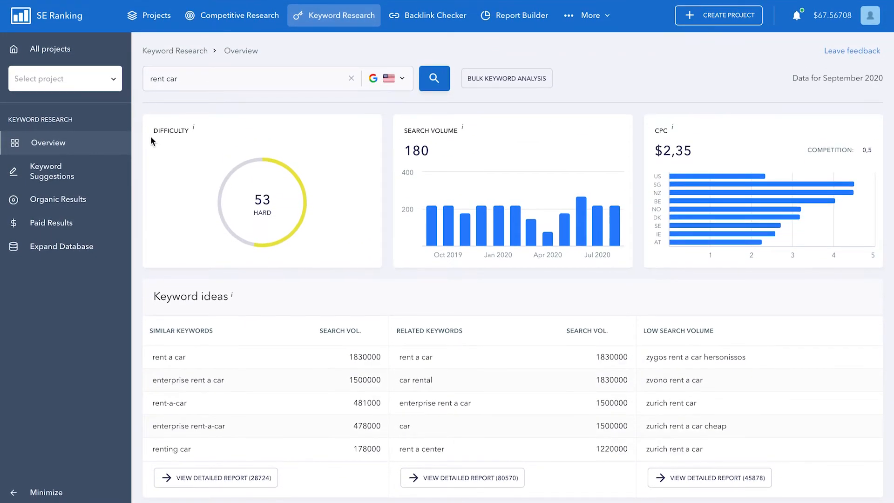
{"action": "mouse_move", "coordinate": [181, 141]}
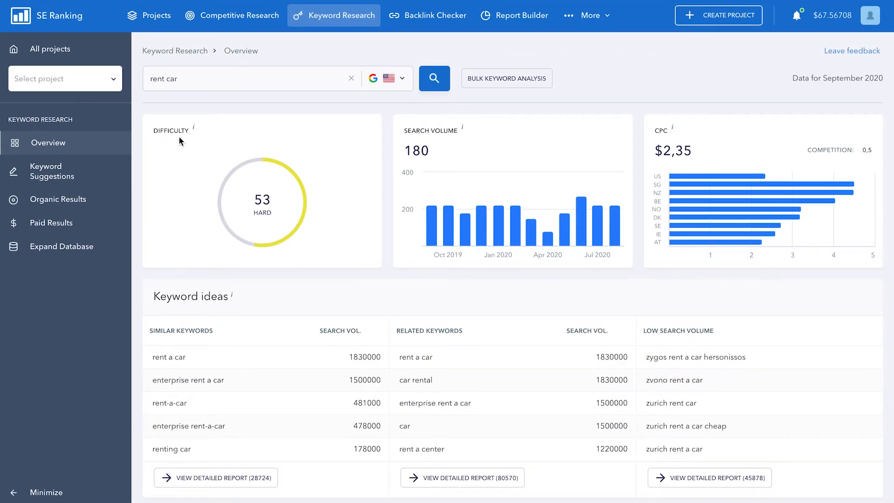
{"action": "mouse_move", "coordinate": [305, 162]}
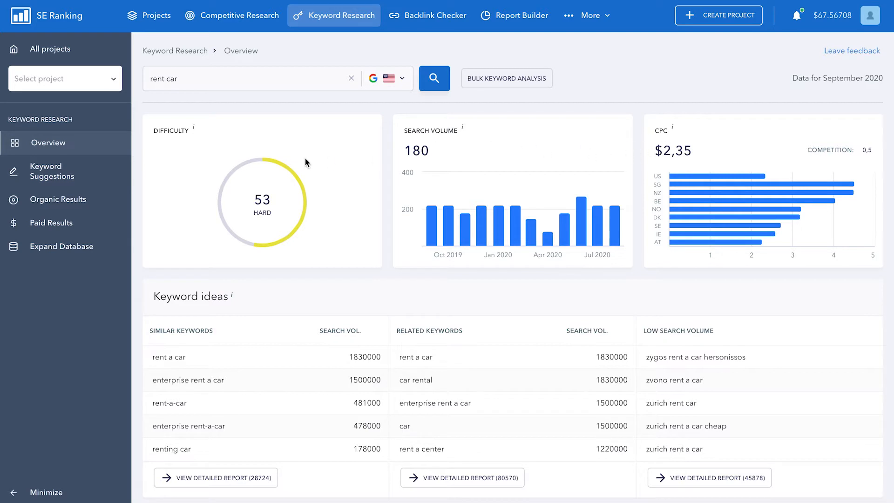
{"action": "mouse_move", "coordinate": [179, 153]}
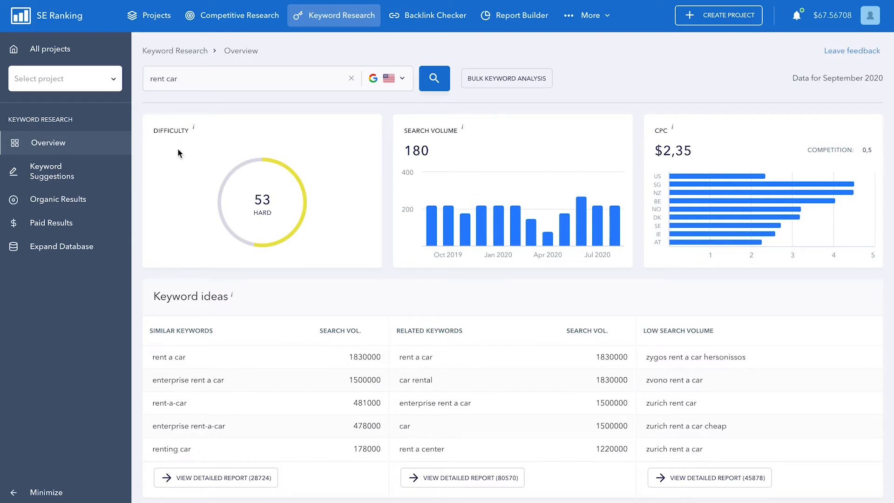
{"action": "mouse_move", "coordinate": [194, 126]}
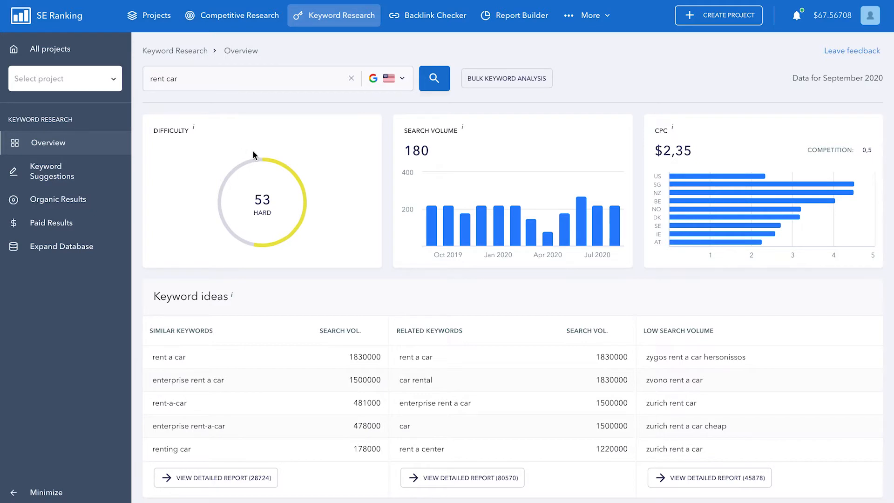
{"action": "mouse_move", "coordinate": [309, 188]}
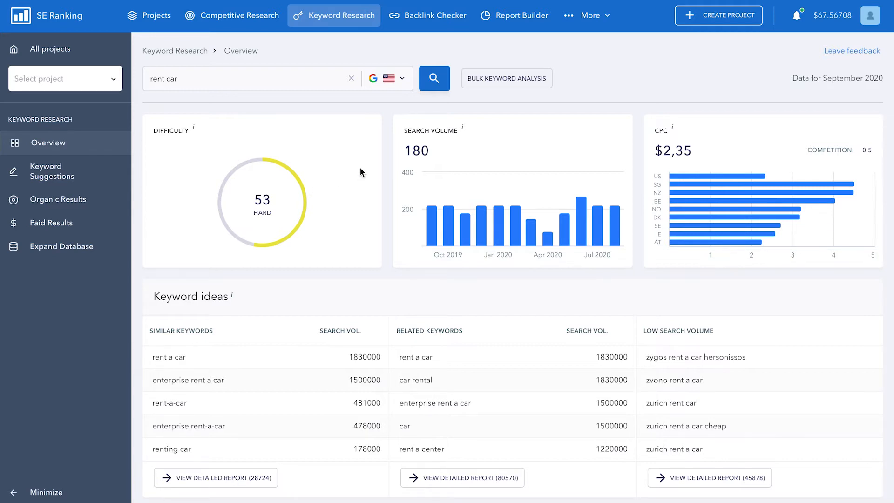
{"action": "mouse_move", "coordinate": [457, 143]}
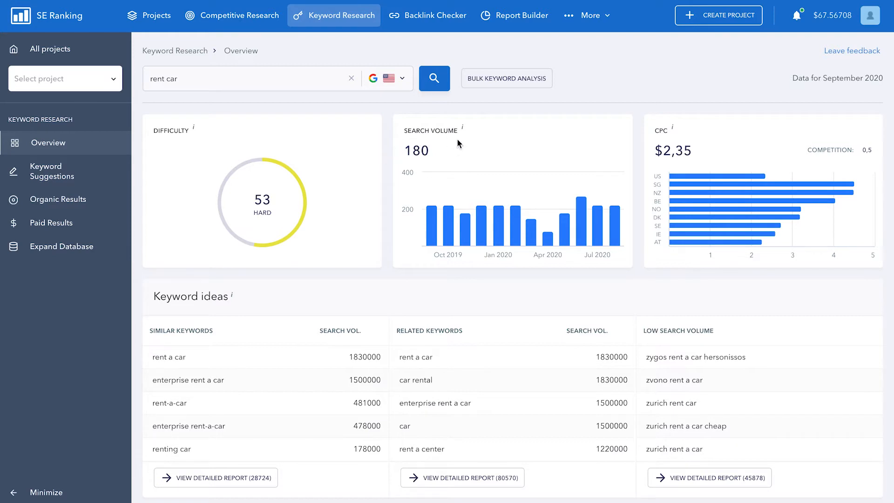
{"action": "mouse_move", "coordinate": [463, 128]}
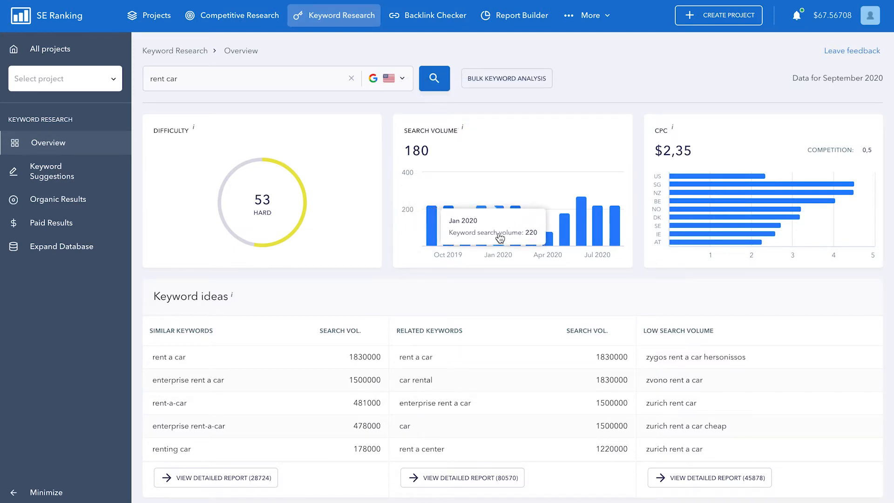
{"action": "mouse_move", "coordinate": [581, 242]}
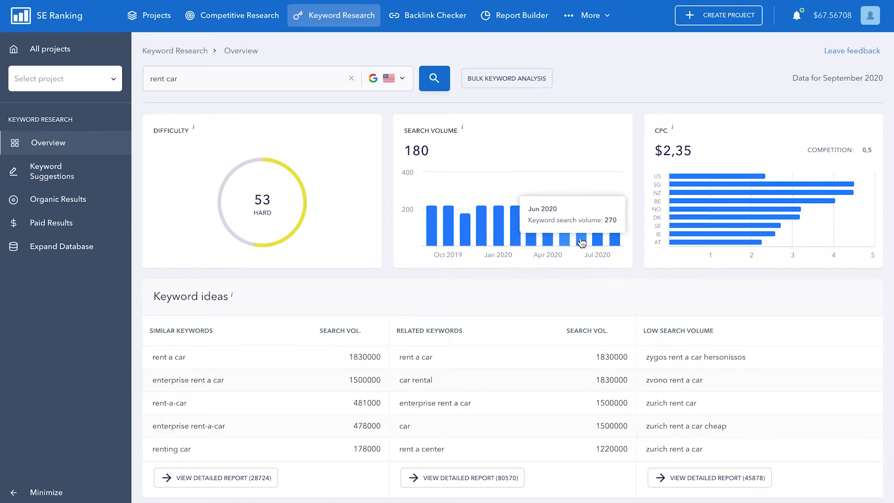
{"action": "mouse_move", "coordinate": [616, 235]}
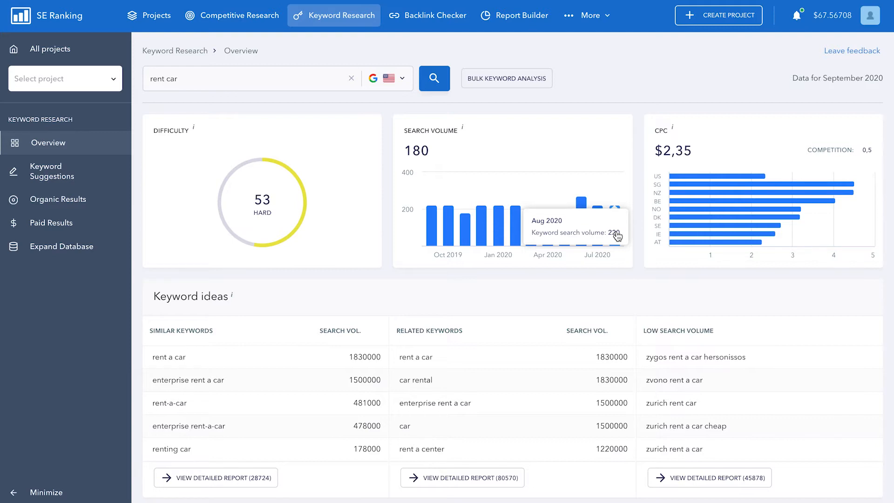
{"action": "left_click", "coordinate": [250, 79]}
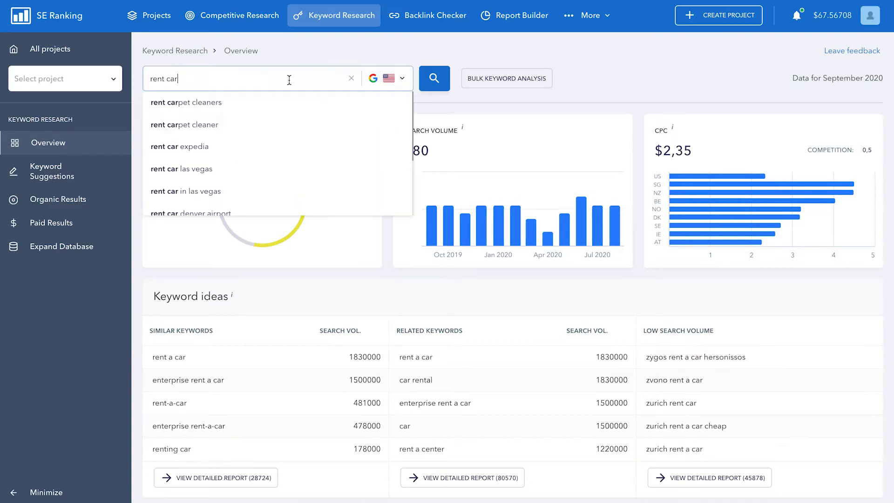
{"action": "type", "text": "buy sweater"}
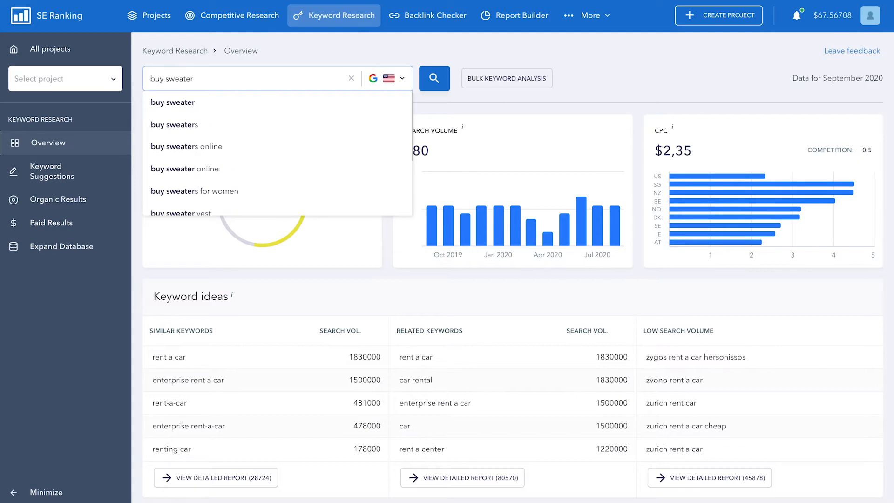
{"action": "left_click", "coordinate": [434, 78]}
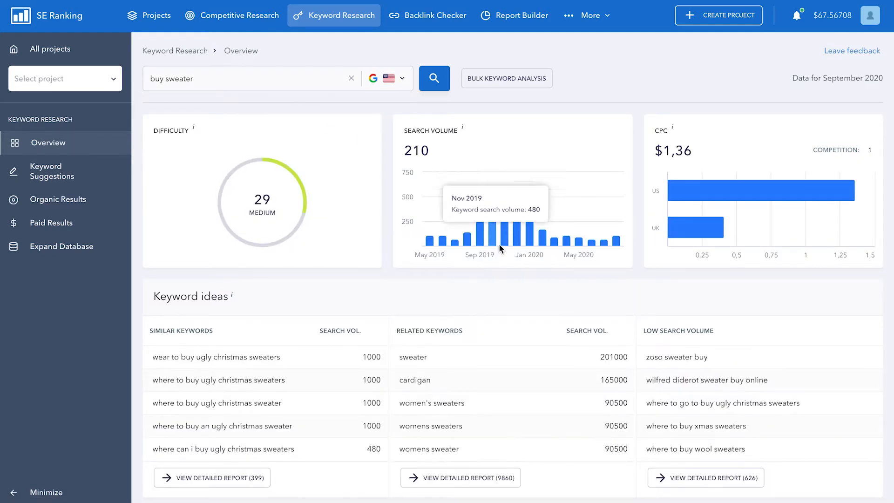
{"action": "left_click", "coordinate": [250, 78]}
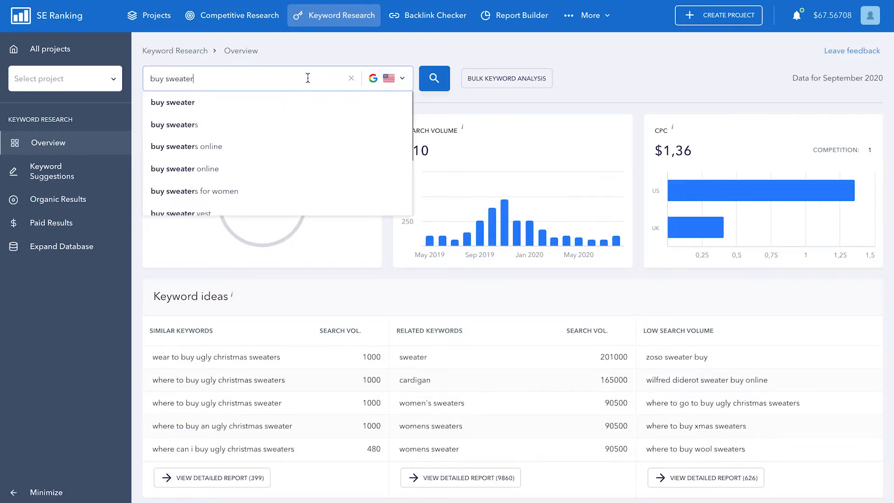
{"action": "type", "text": "fire works"}
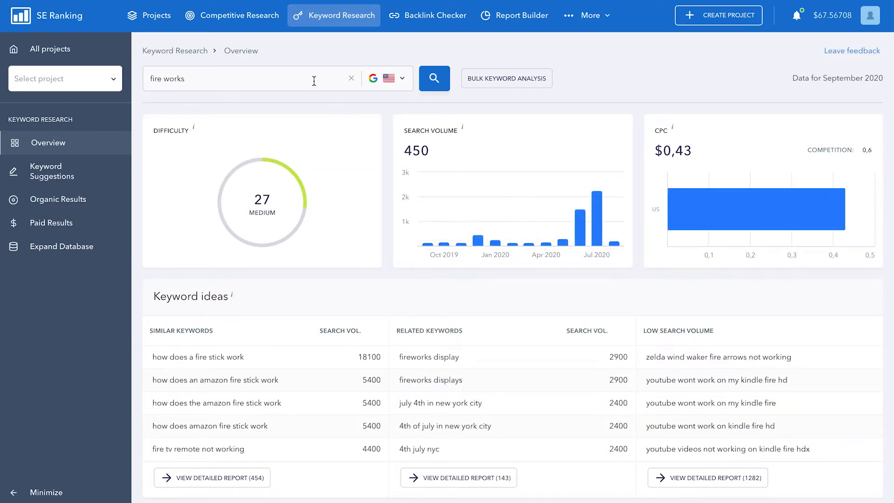
{"action": "left_click", "coordinate": [433, 78]}
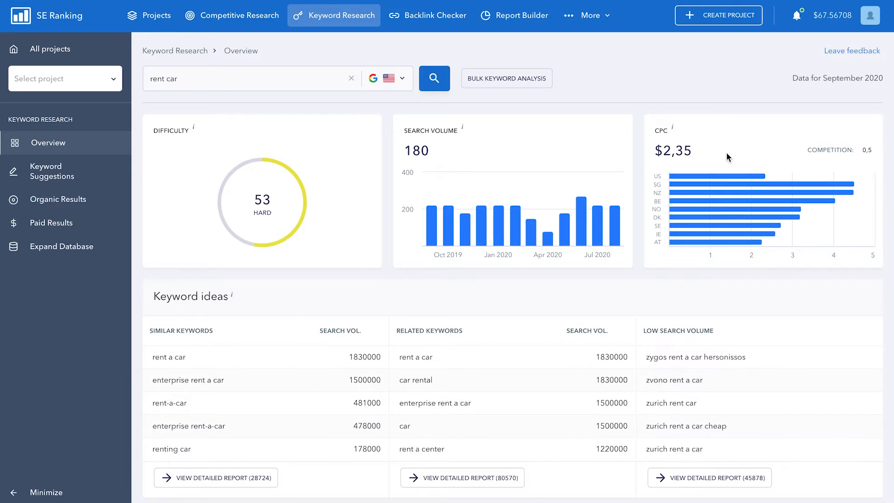
{"action": "mouse_move", "coordinate": [687, 180]}
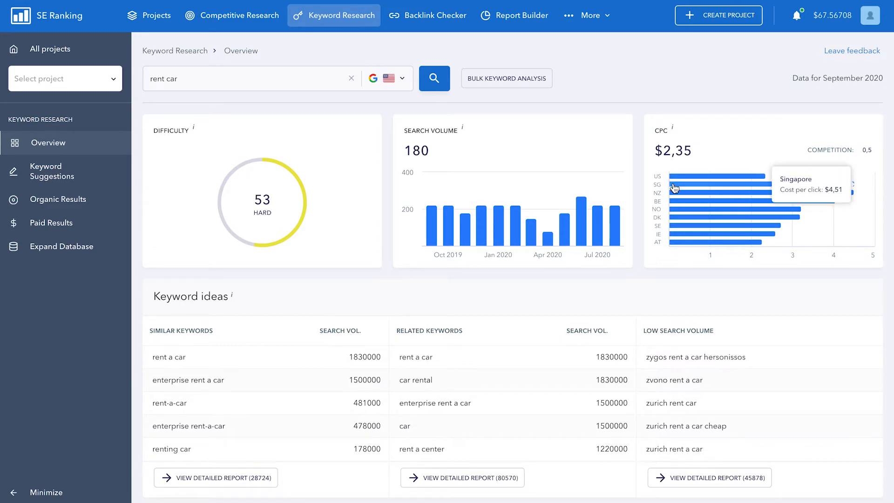
{"action": "mouse_move", "coordinate": [678, 212]}
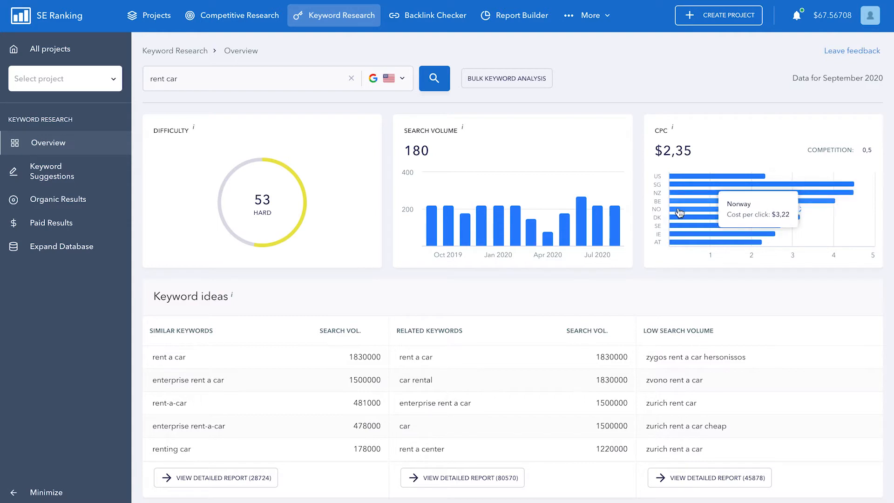
{"action": "mouse_move", "coordinate": [679, 246]}
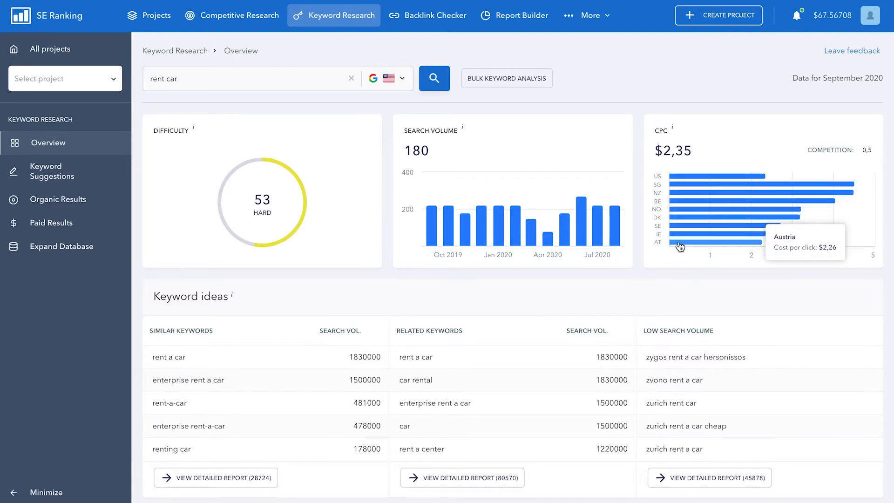
{"action": "mouse_move", "coordinate": [842, 160]}
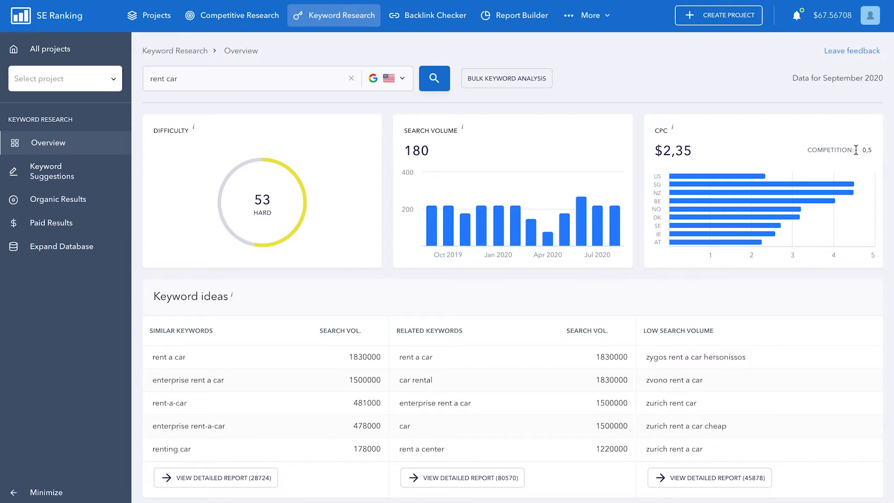
{"action": "mouse_move", "coordinate": [748, 61]}
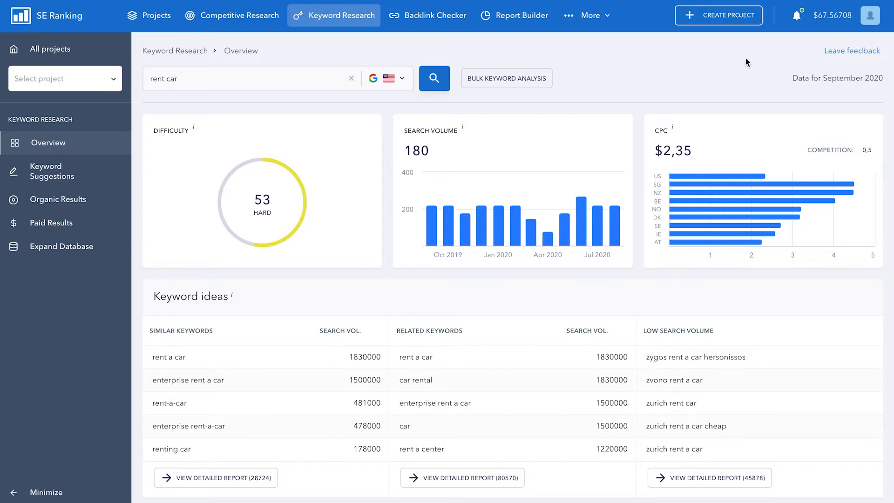
{"action": "type", "text": "tekken tournam"}
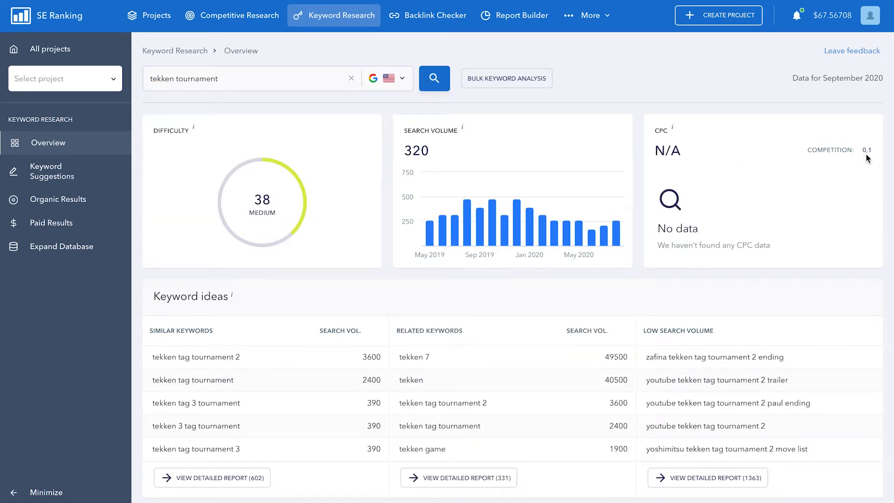
{"action": "mouse_move", "coordinate": [509, 119]}
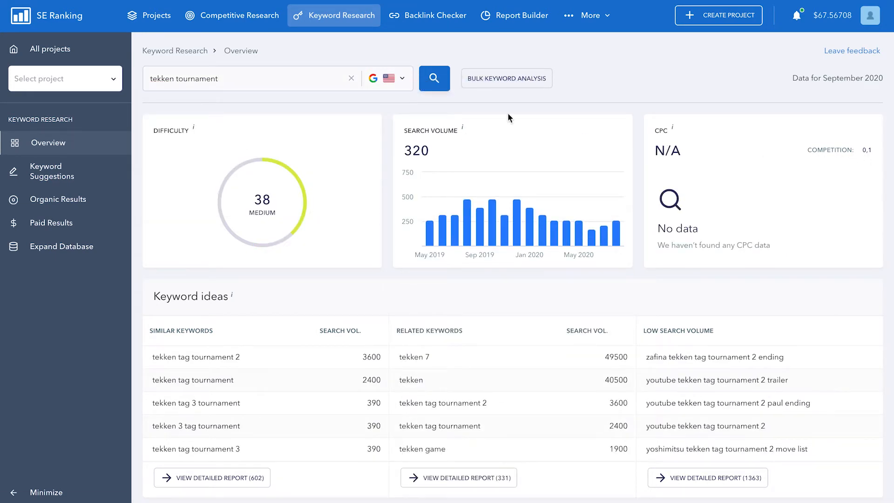
{"action": "type", "text": "kwanza"}
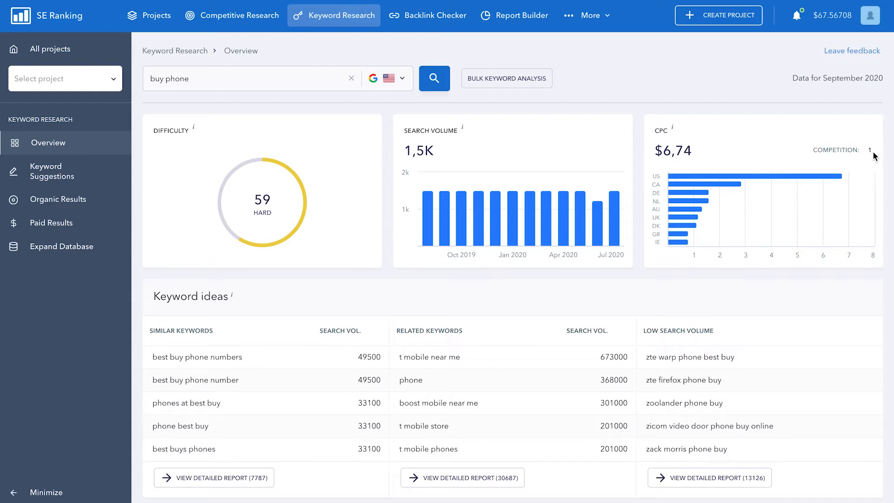
{"action": "mouse_move", "coordinate": [695, 161]}
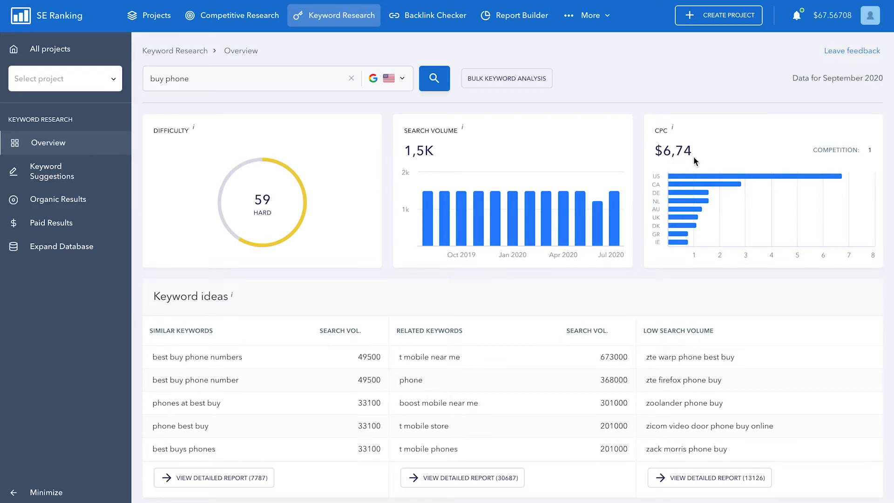
{"action": "mouse_move", "coordinate": [663, 163]}
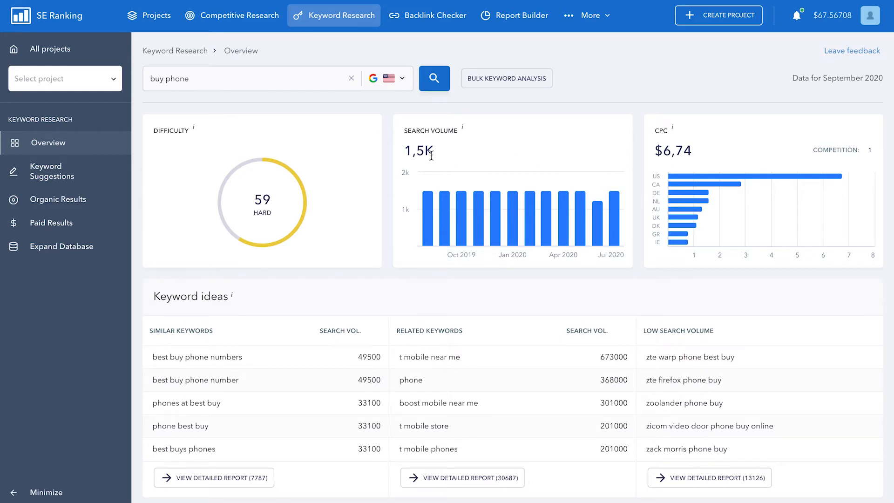
{"action": "mouse_move", "coordinate": [284, 219]}
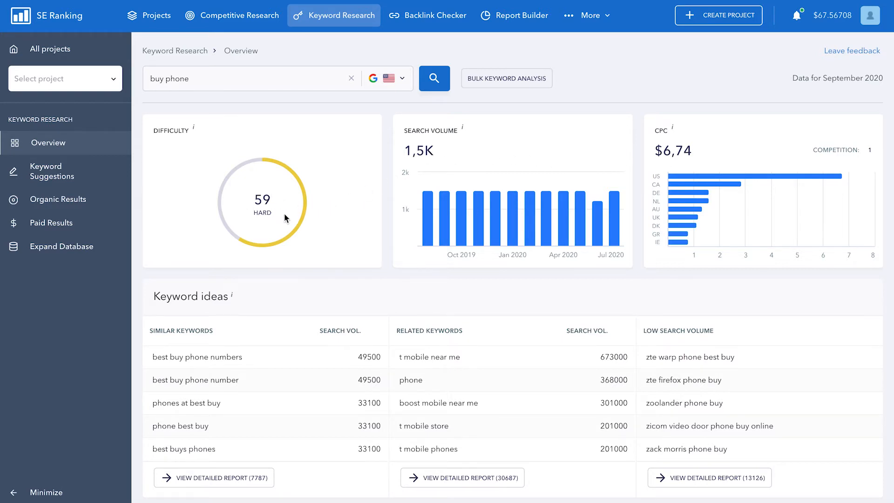
{"action": "mouse_move", "coordinate": [677, 223]}
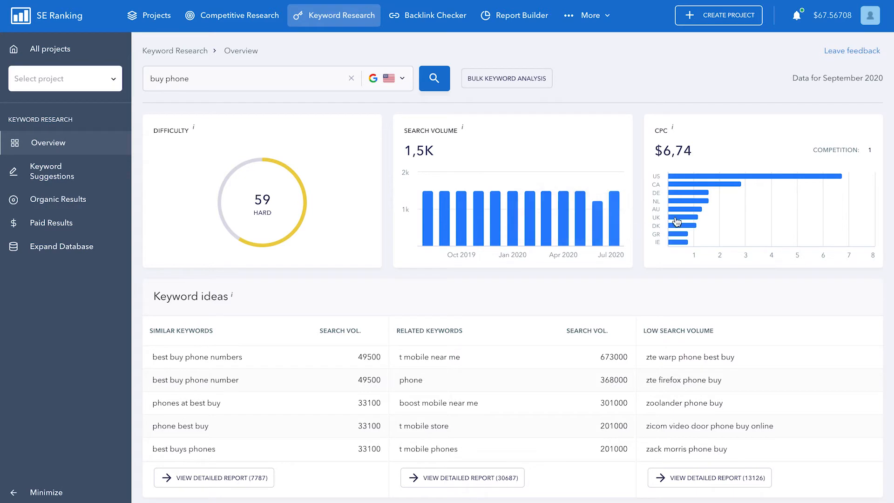
{"action": "mouse_move", "coordinate": [690, 200]}
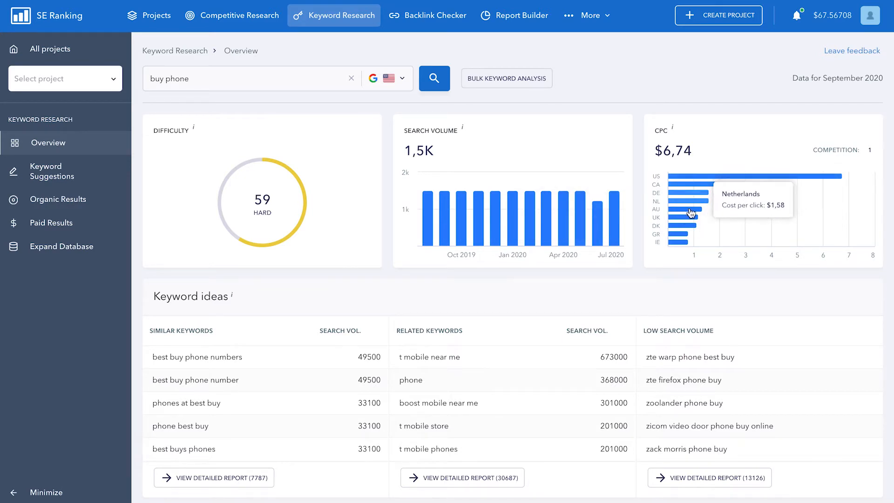
- Look up 'fishing tackle backpack with rod holder' via the keyword field's autocomplete
{"action": "left_click", "coordinate": [245, 78]}
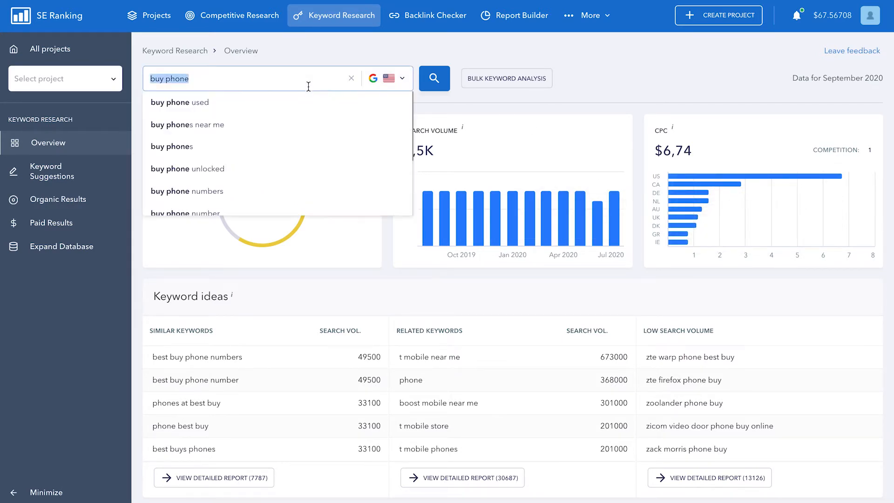
{"action": "type", "text": "fishing tackle backpack"}
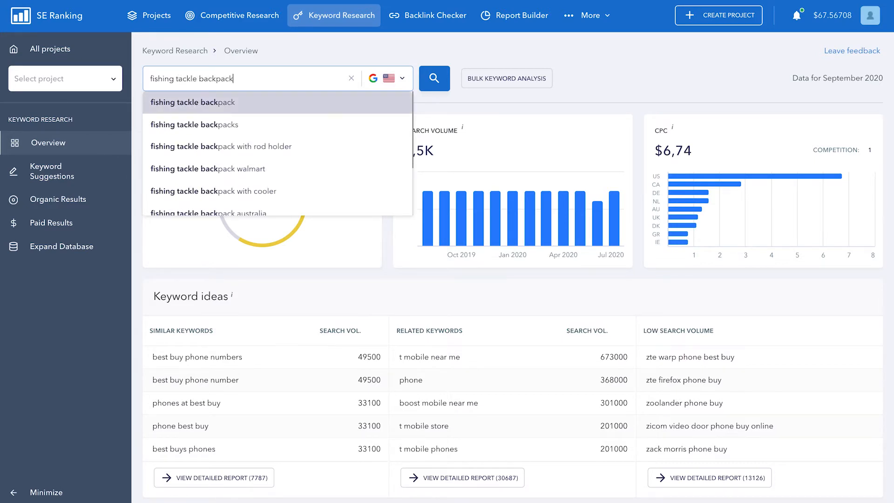
{"action": "left_click", "coordinate": [221, 146]}
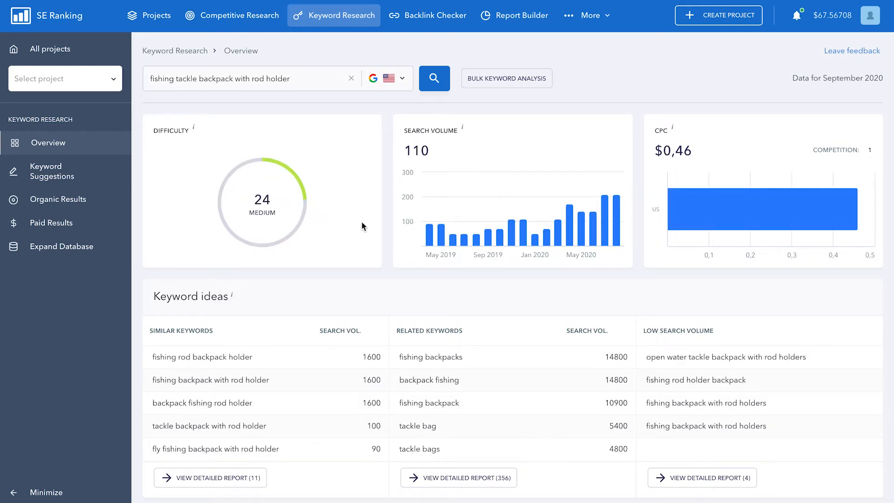
{"action": "mouse_move", "coordinate": [319, 205]}
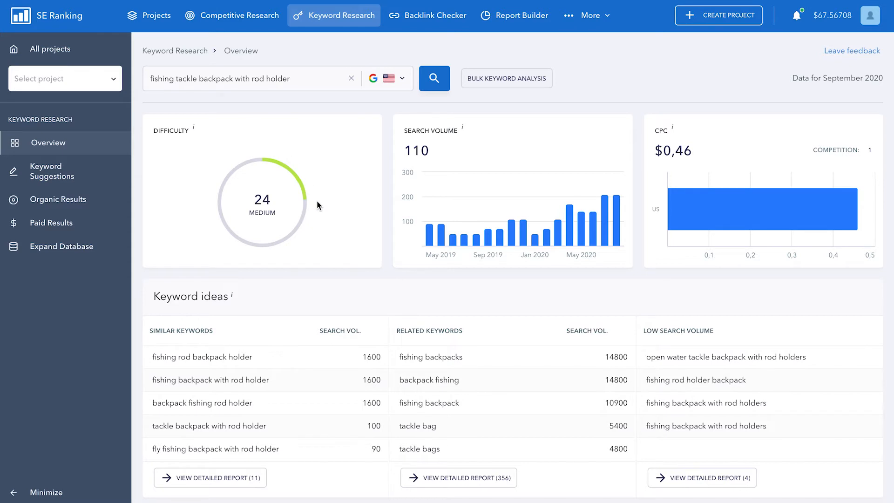
{"action": "mouse_move", "coordinate": [643, 128]}
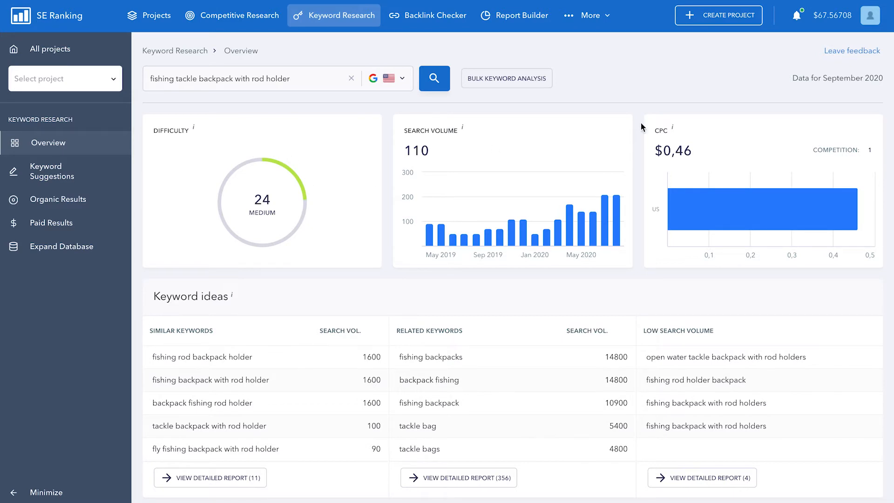
{"action": "mouse_move", "coordinate": [697, 157]}
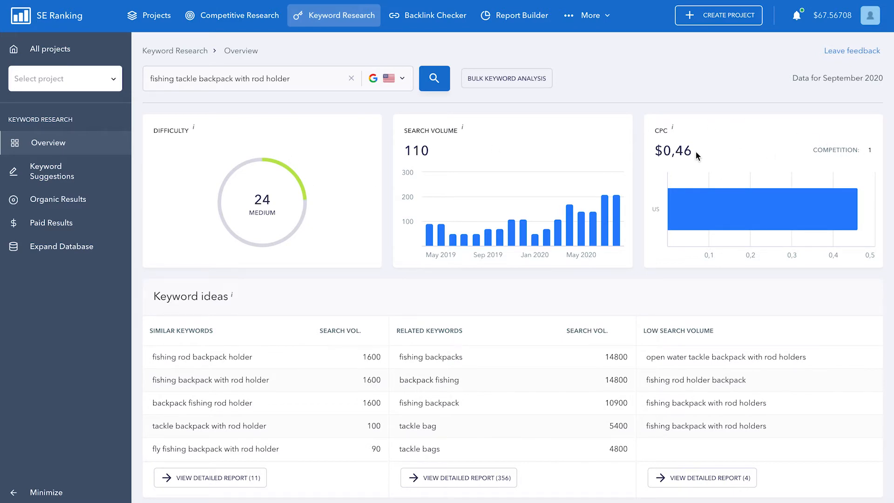
{"action": "mouse_move", "coordinate": [763, 209]}
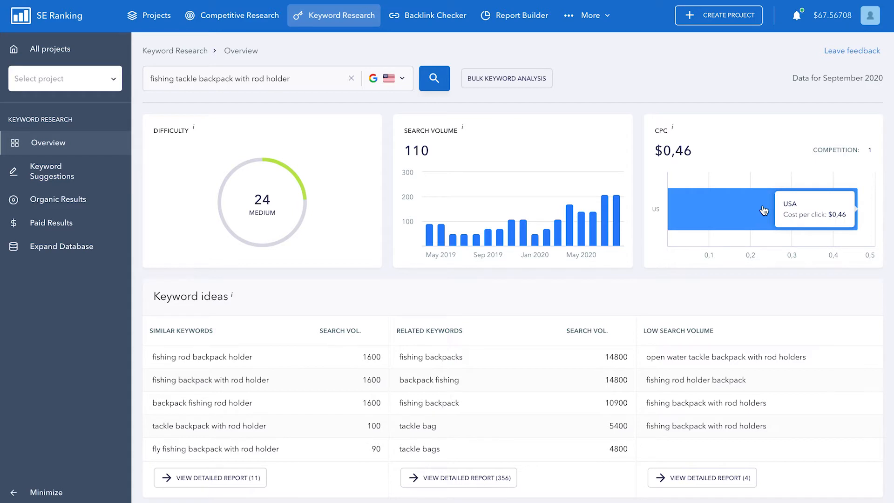
{"action": "mouse_move", "coordinate": [240, 88]}
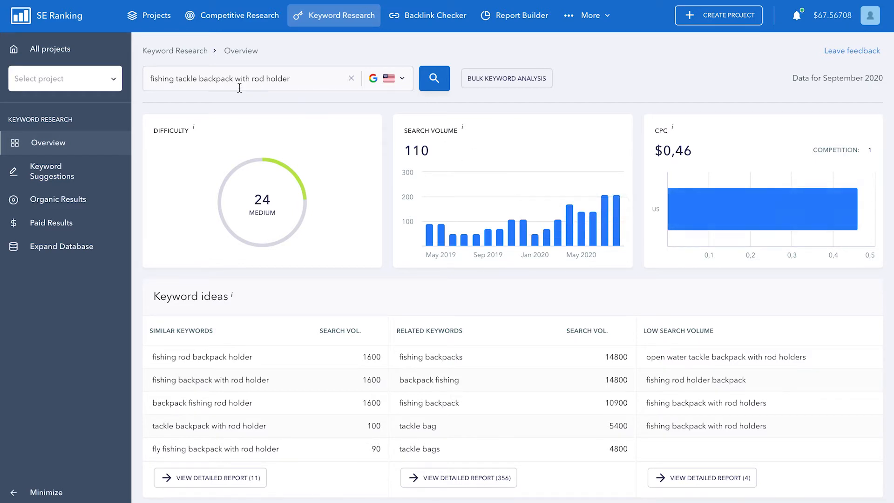
{"action": "double_click", "coordinate": [256, 79]}
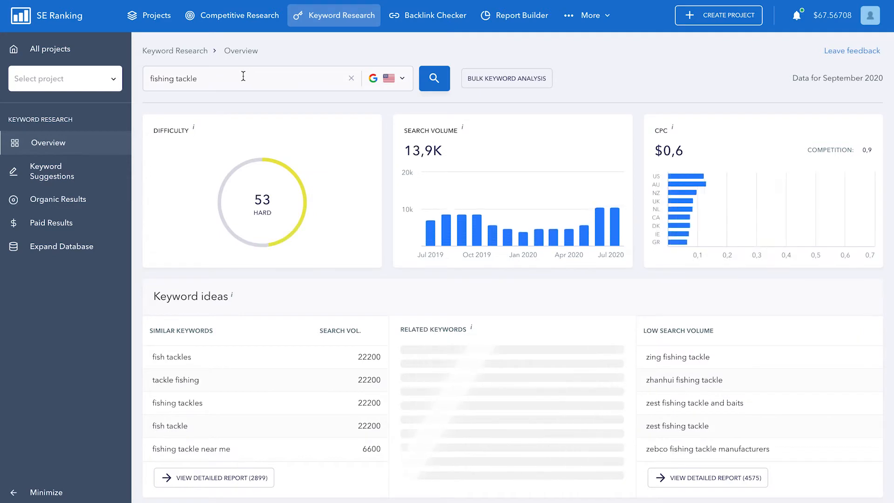
{"action": "left_click", "coordinate": [245, 79]}
{"action": "type", "text": " backpack"}
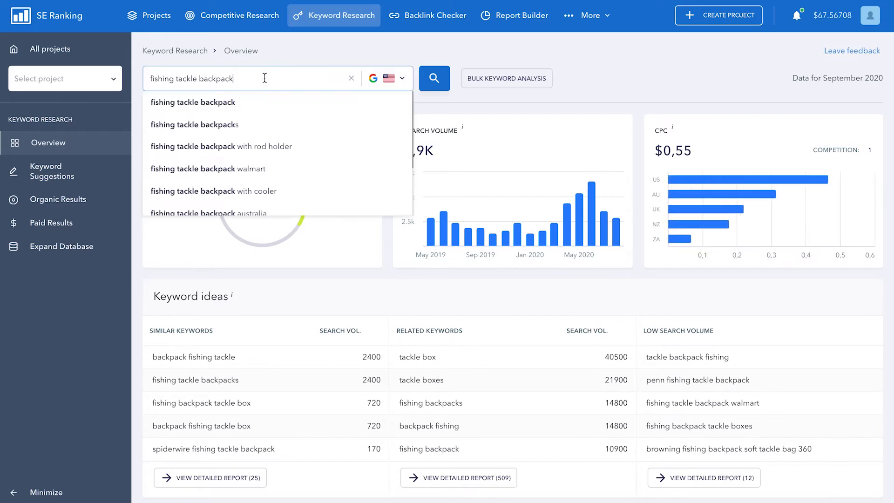
{"action": "left_click", "coordinate": [221, 102]}
{"action": "type", "text": " with rod holder"}
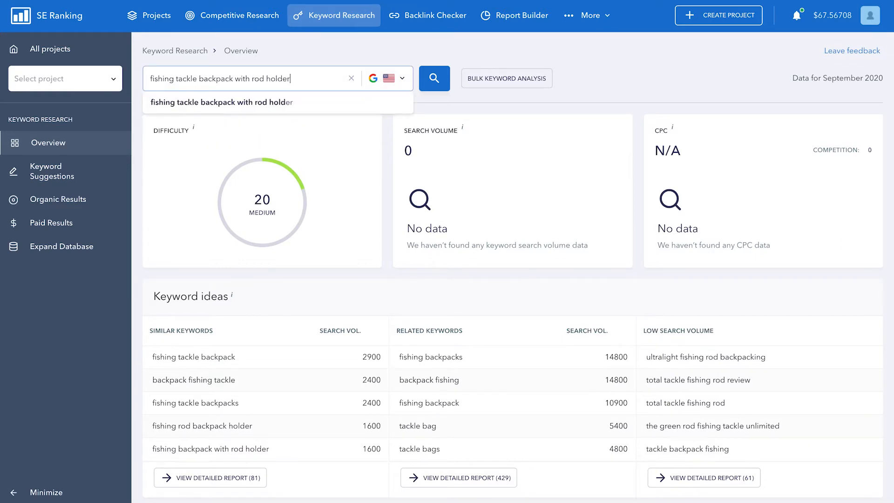
{"action": "left_click", "coordinate": [433, 79]}
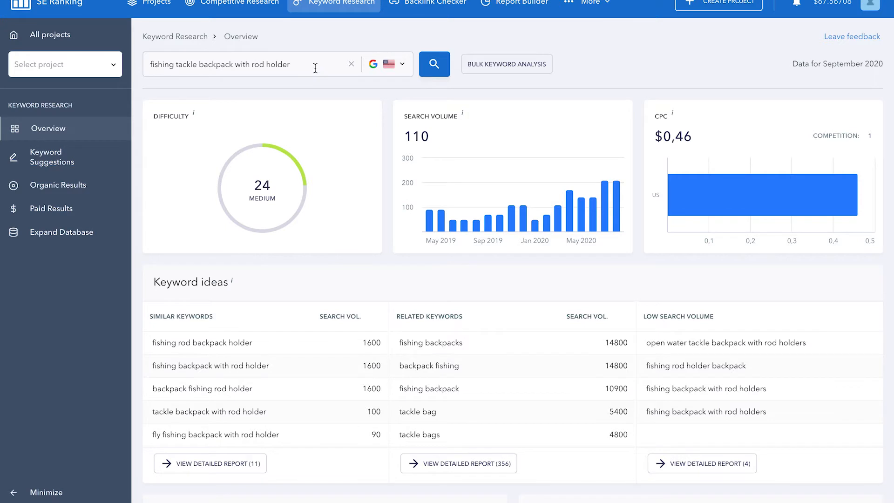
- Return to 'rent car' and review the Keyword ideas, Organic results and Advertisers widgets
{"action": "type", "text": "rent"}
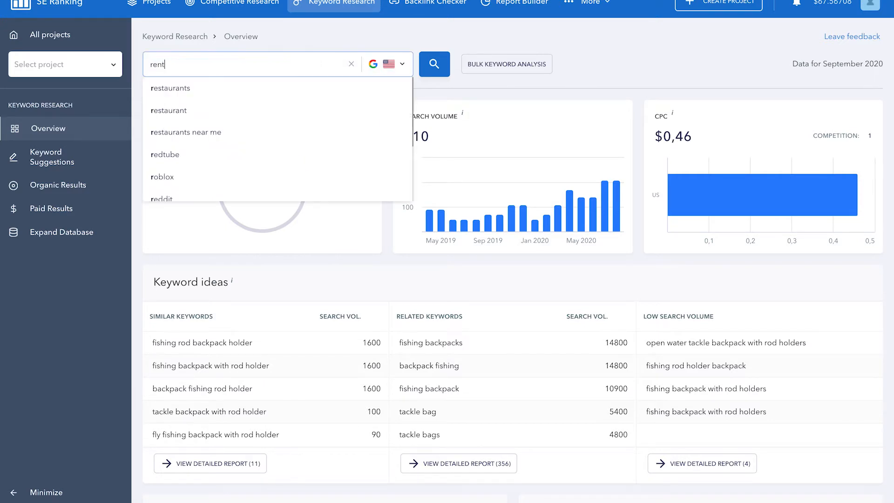
{"action": "type", "text": "car"}
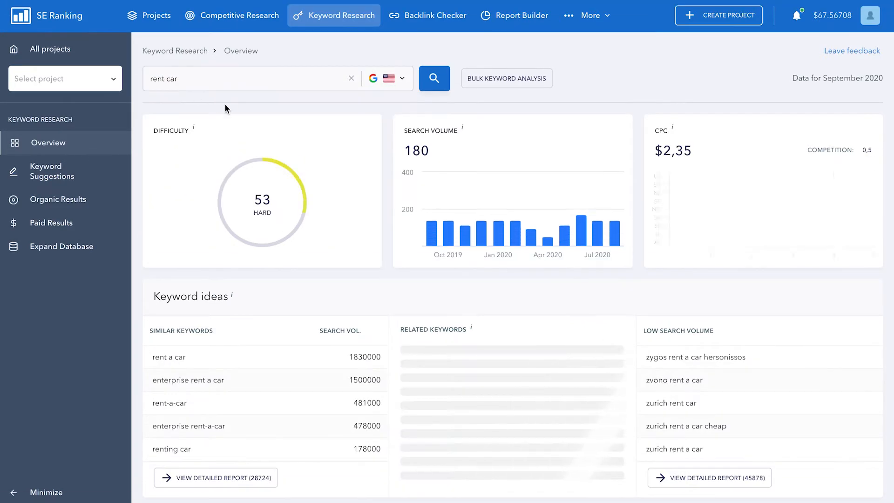
{"action": "scroll", "scroll_direction": "down", "scroll_amount": 3}
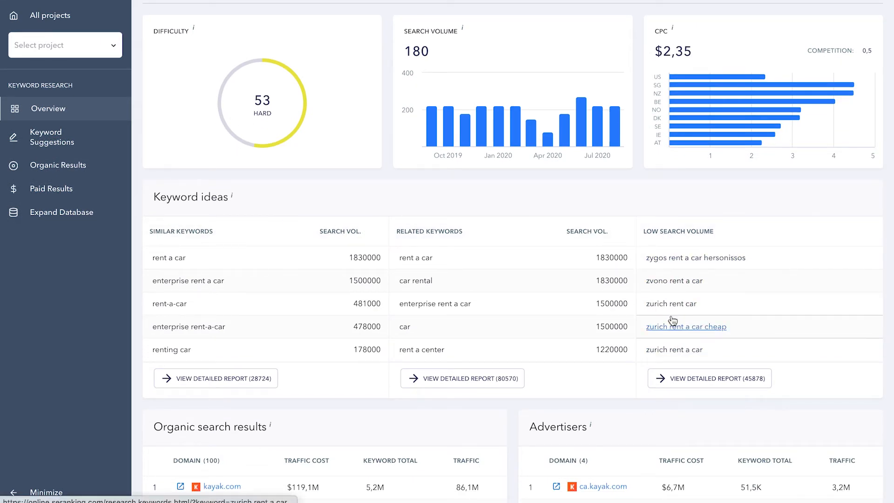
{"action": "scroll", "scroll_direction": "down", "scroll_amount": 3}
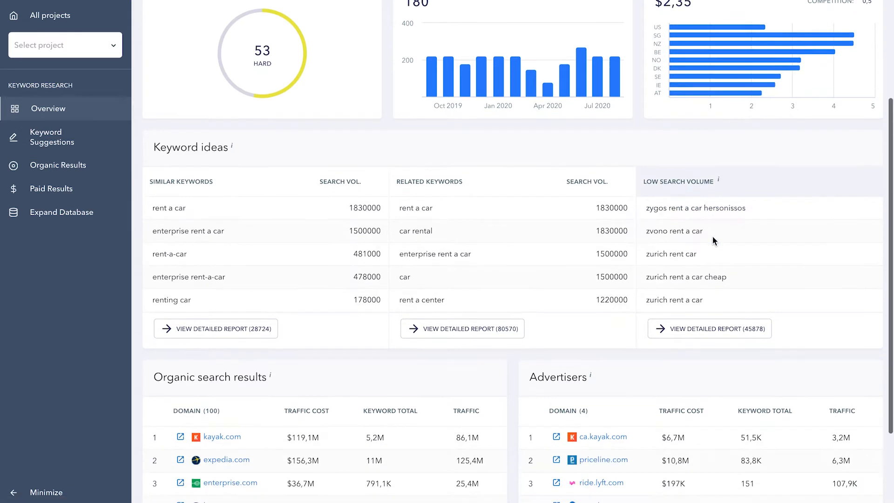
{"action": "scroll", "scroll_direction": "down", "scroll_amount": 3}
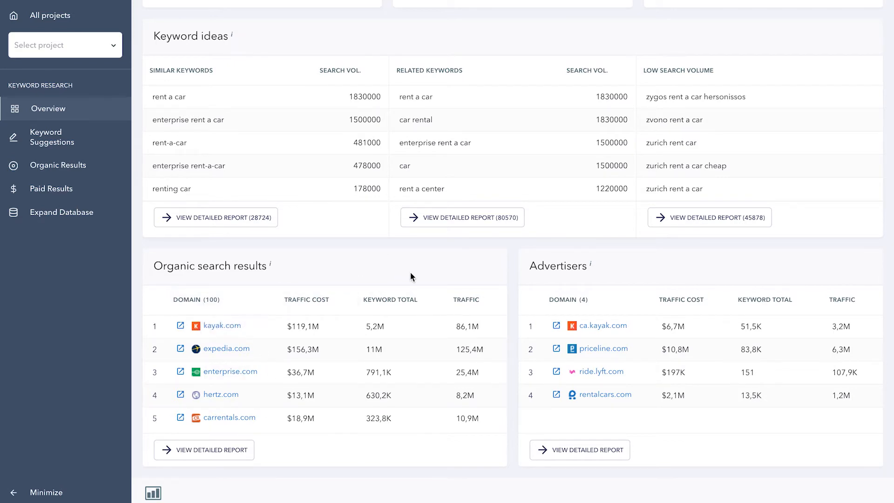
{"action": "mouse_move", "coordinate": [607, 273]}
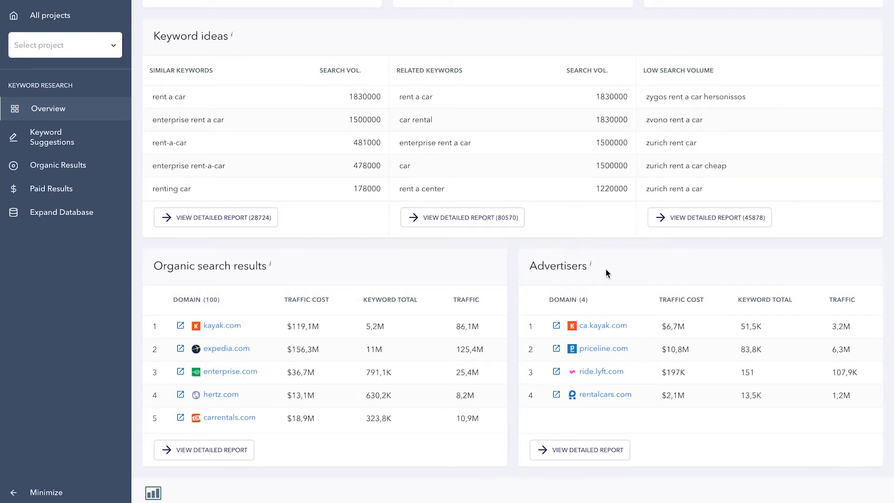
{"action": "mouse_move", "coordinate": [640, 413]}
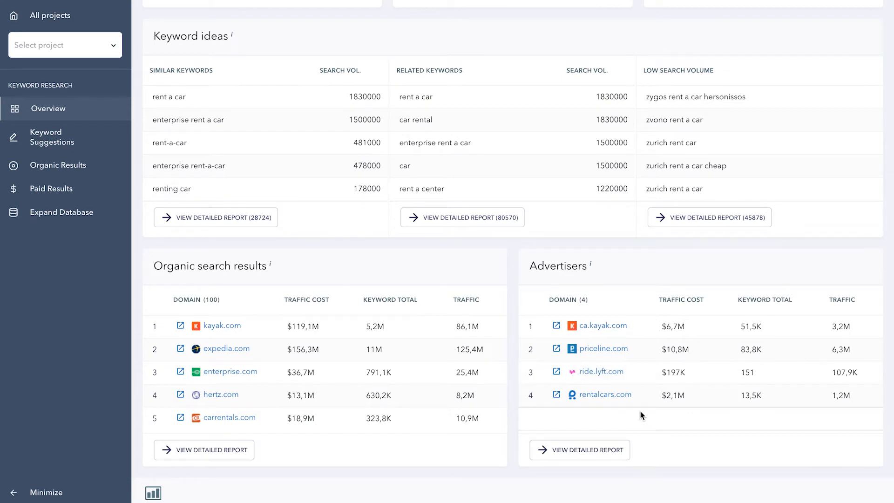
{"action": "mouse_move", "coordinate": [105, 454]}
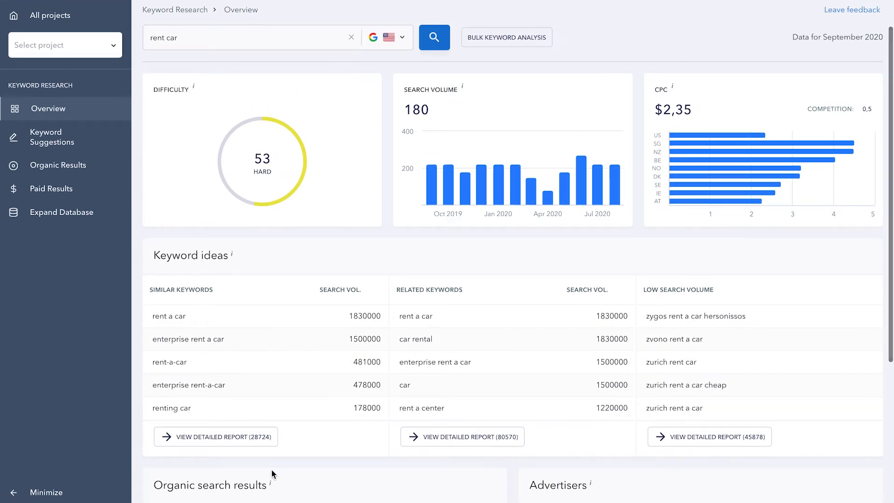
{"action": "scroll", "scroll_direction": "down", "scroll_amount": 3}
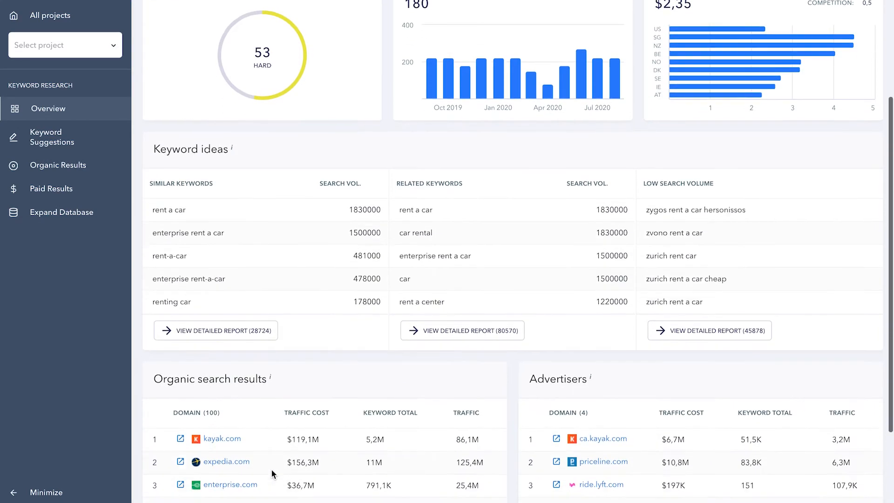
{"action": "scroll", "scroll_direction": "down", "scroll_amount": 3}
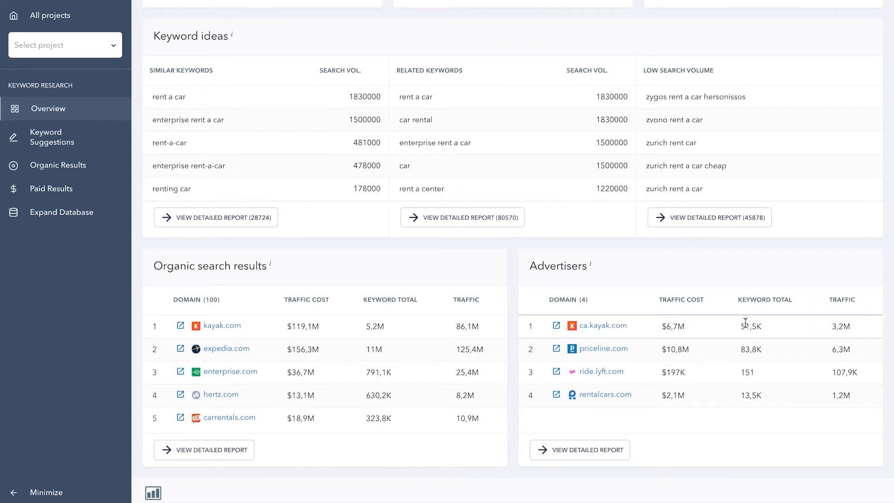
{"action": "mouse_move", "coordinate": [849, 392]}
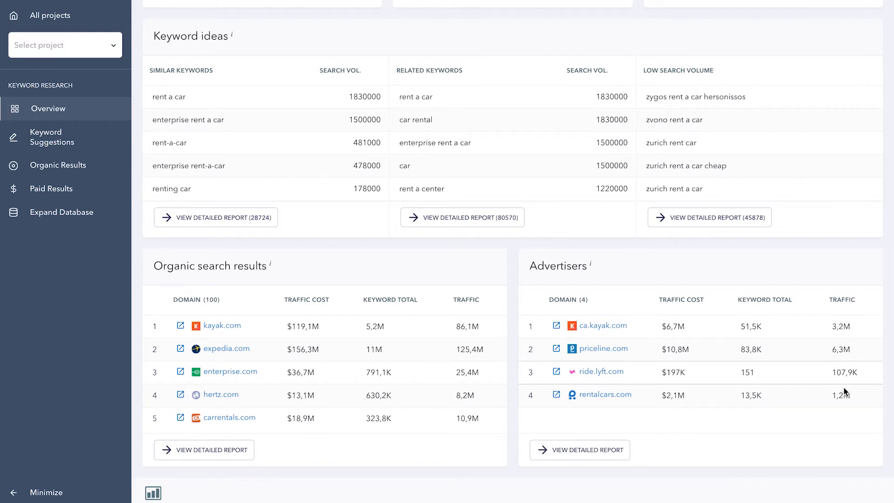
{"action": "mouse_move", "coordinate": [715, 407]}
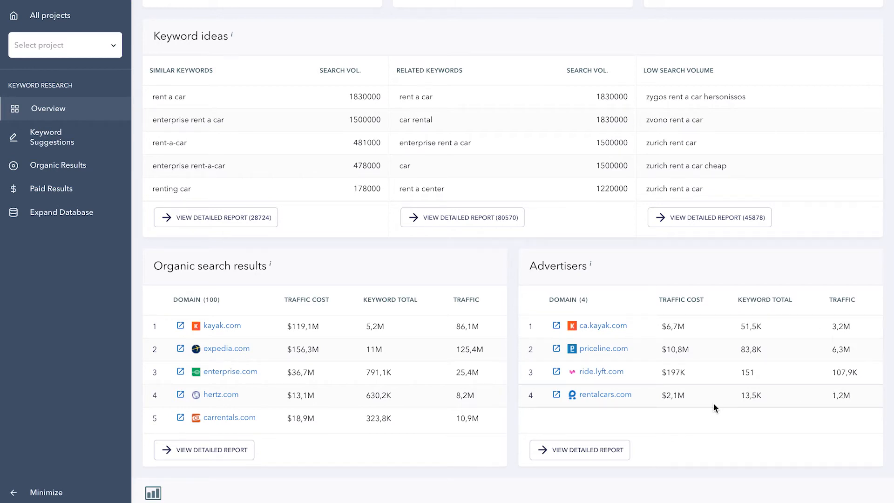
{"action": "mouse_move", "coordinate": [625, 432]}
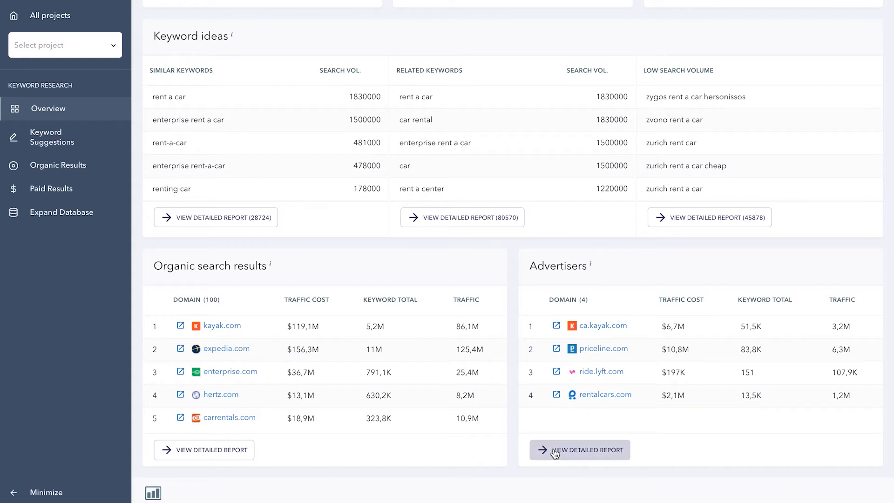
{"action": "mouse_move", "coordinate": [215, 217]}
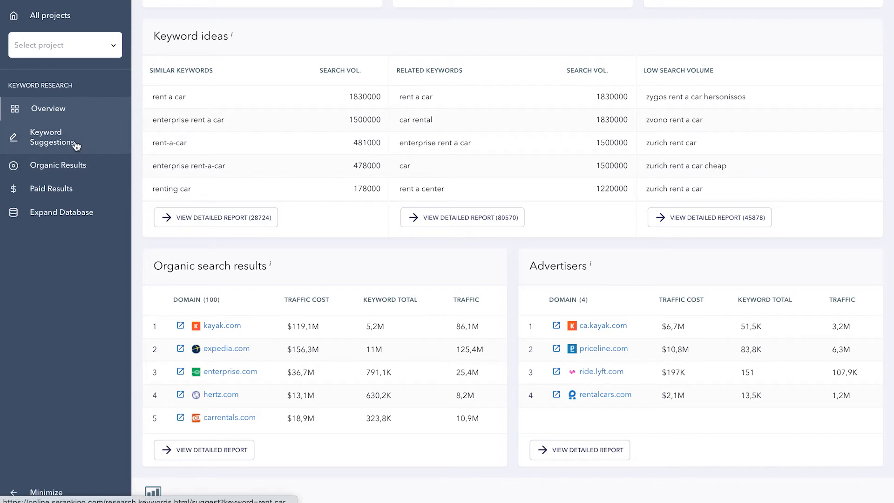
{"action": "mouse_move", "coordinate": [75, 135]}
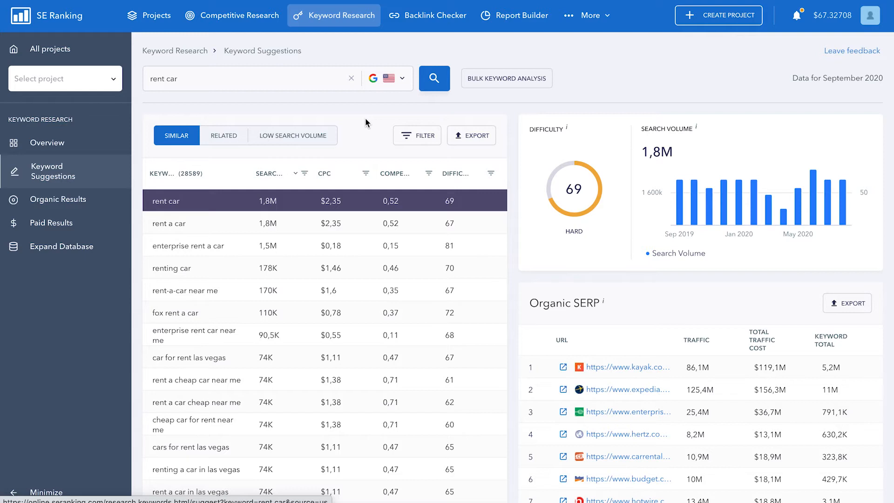
{"action": "mouse_move", "coordinate": [158, 143]}
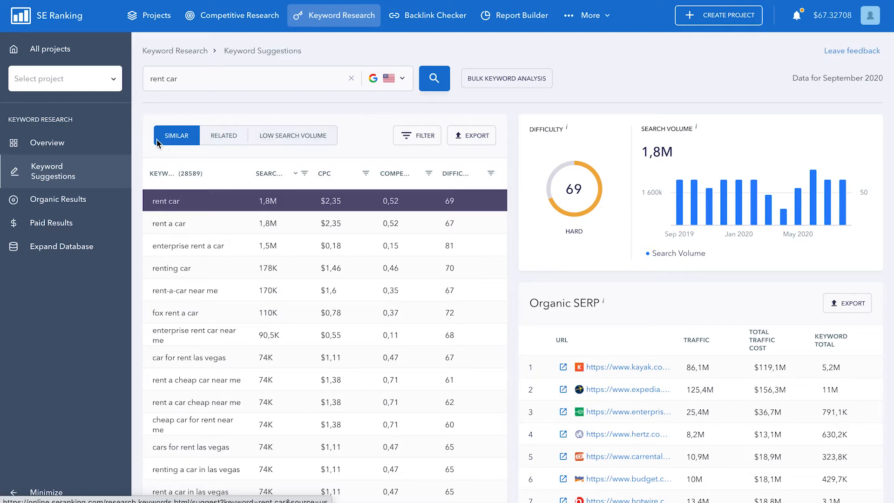
- View details for 'enterprise rent a car' among the similar suggestions and its Organic SERP table
{"action": "left_click", "coordinate": [189, 245]}
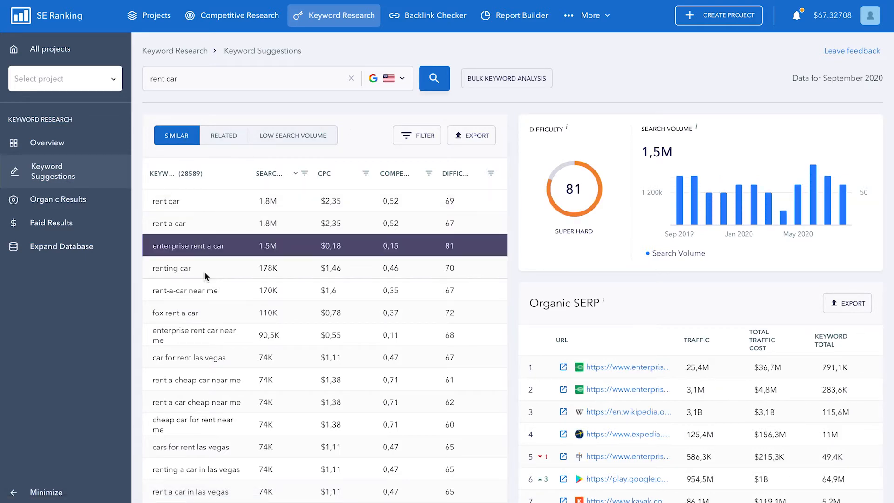
{"action": "scroll", "scroll_direction": "down", "scroll_amount": 3}
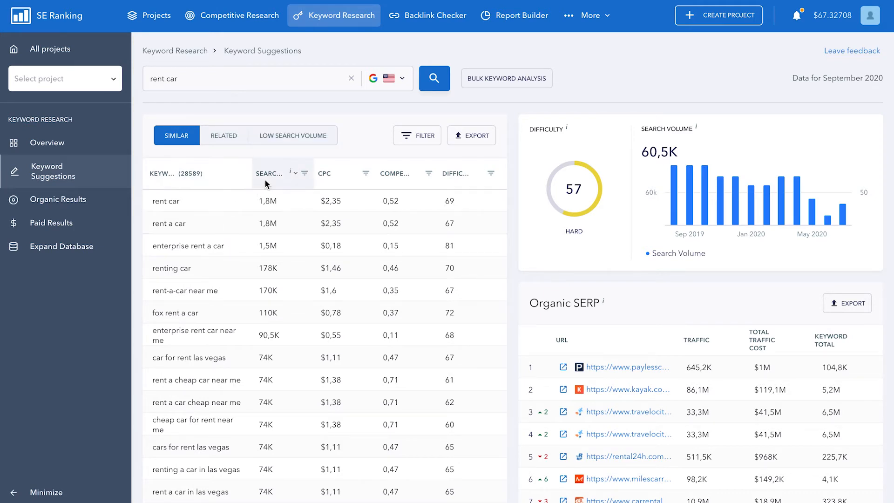
{"action": "mouse_move", "coordinate": [330, 182]}
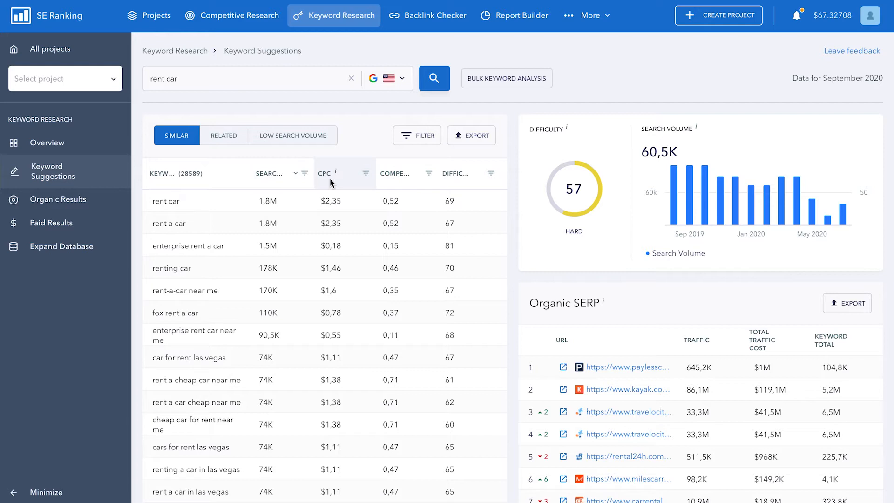
{"action": "mouse_move", "coordinate": [453, 182]}
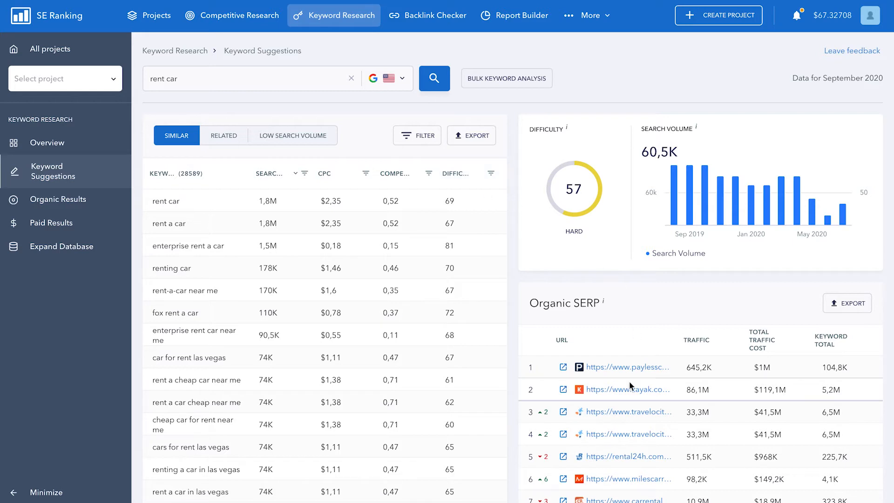
{"action": "scroll", "scroll_direction": "down", "scroll_amount": 3}
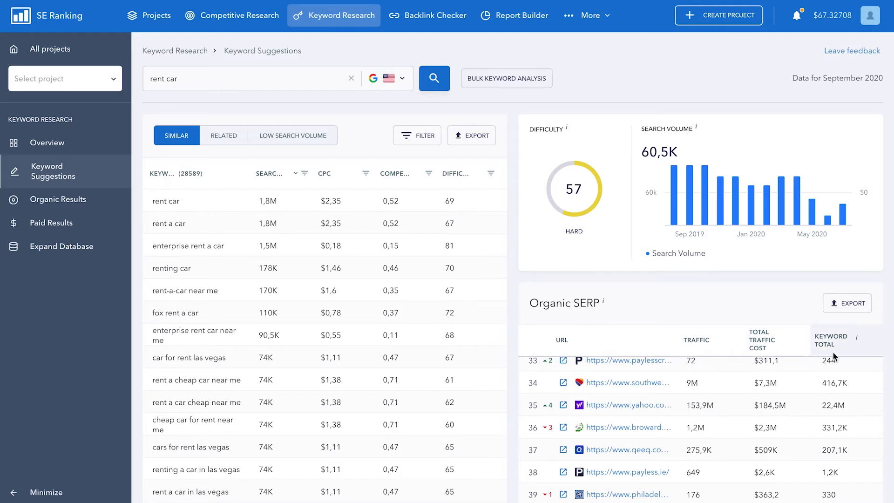
{"action": "scroll", "scroll_direction": "down", "scroll_amount": 3}
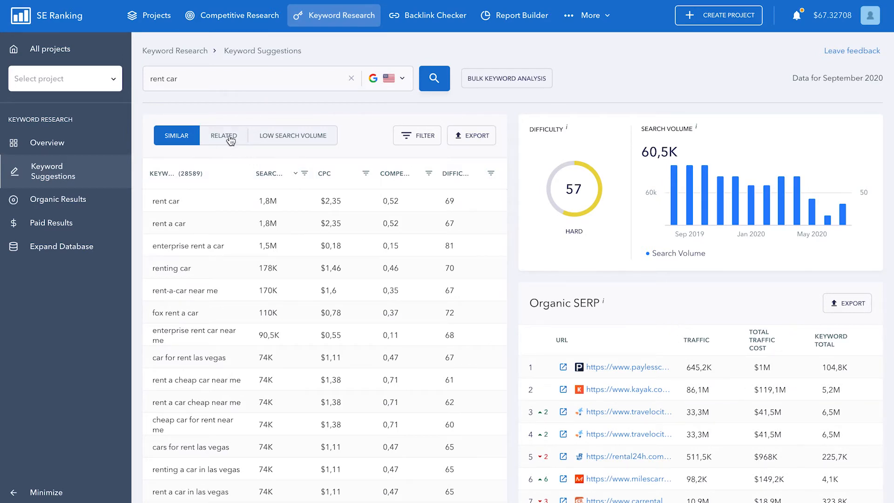
- Switch to Related suggestions and browse the list, now for 'buy sofa'
{"action": "left_click", "coordinate": [223, 135]}
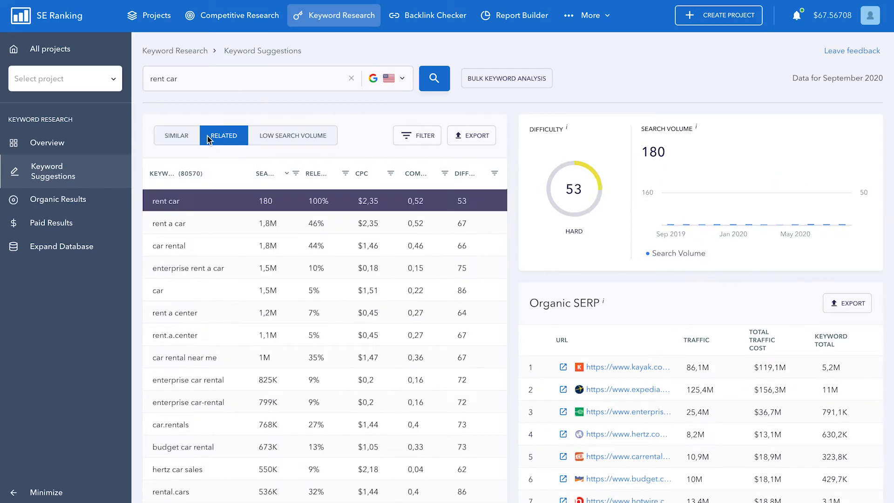
{"action": "scroll", "scroll_direction": "down", "scroll_amount": 3}
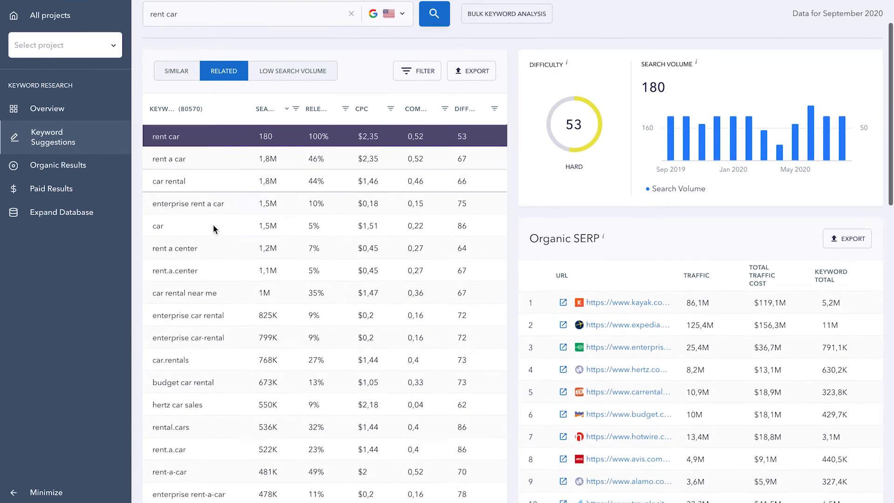
{"action": "scroll", "scroll_direction": "down", "scroll_amount": 3}
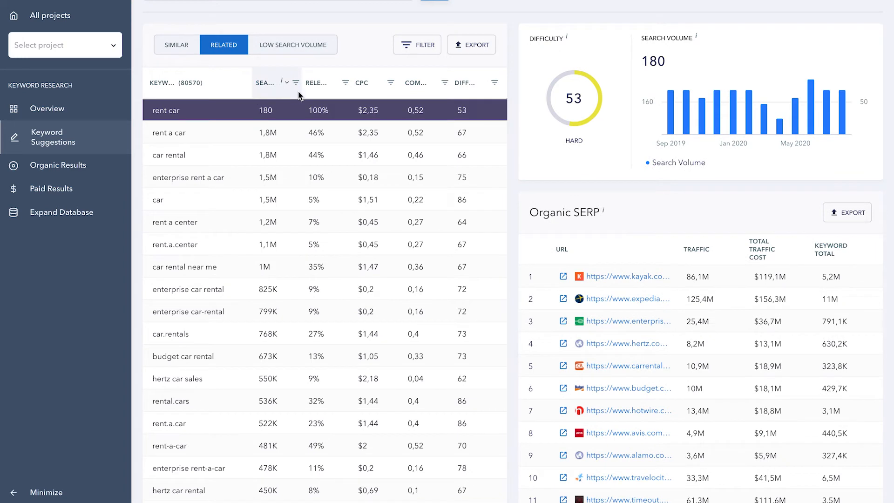
{"action": "mouse_move", "coordinate": [313, 90]}
{"action": "type", "text": "buy sofa"}
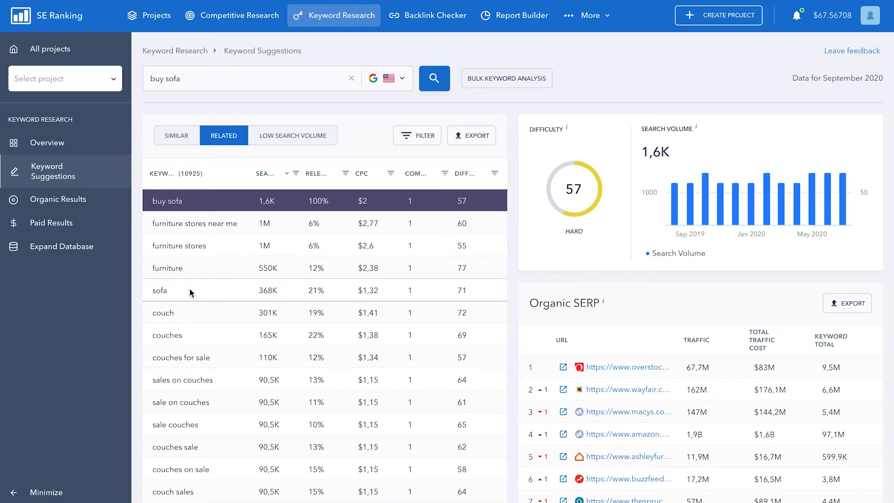
{"action": "mouse_move", "coordinate": [464, 295]}
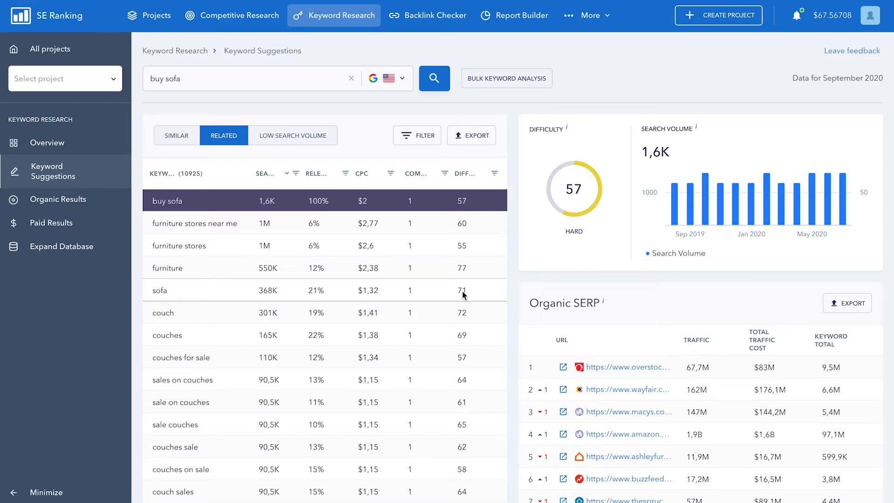
{"action": "scroll", "scroll_direction": "down", "scroll_amount": 3}
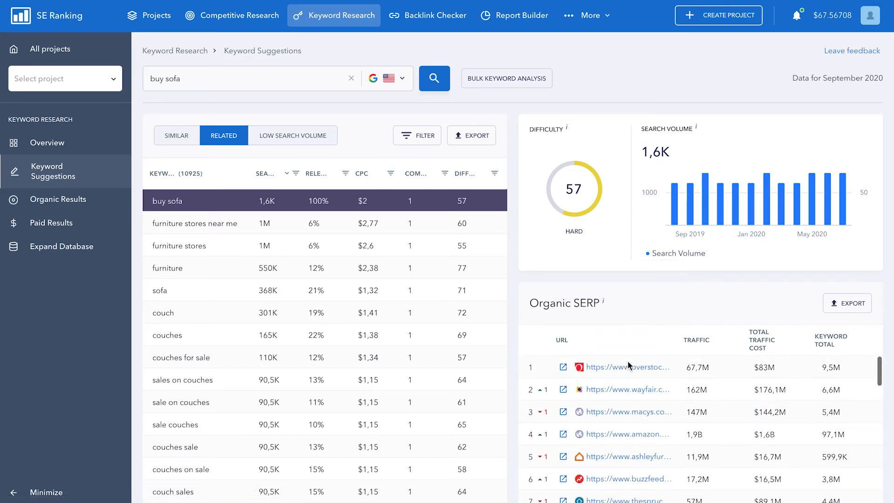
- Filter the related keywords to difficulty max 30 and competition max 0.5, leaving 881
{"action": "left_click", "coordinate": [418, 135]}
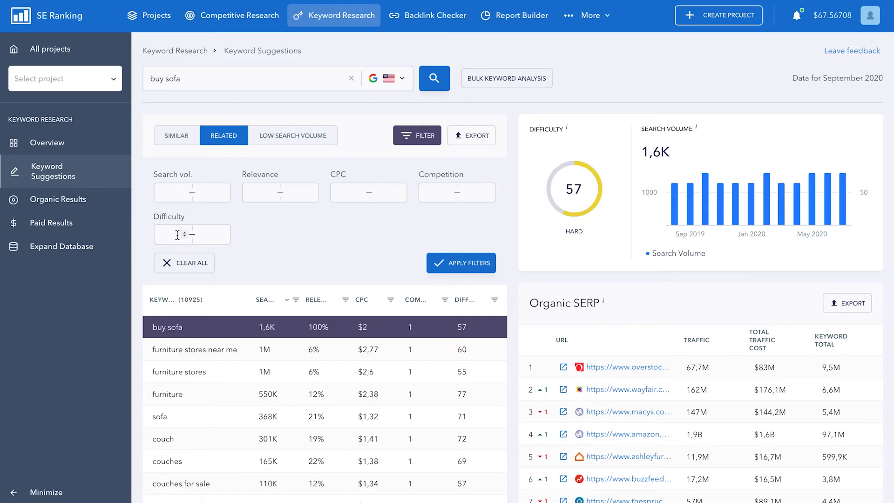
{"action": "left_click", "coordinate": [192, 234]}
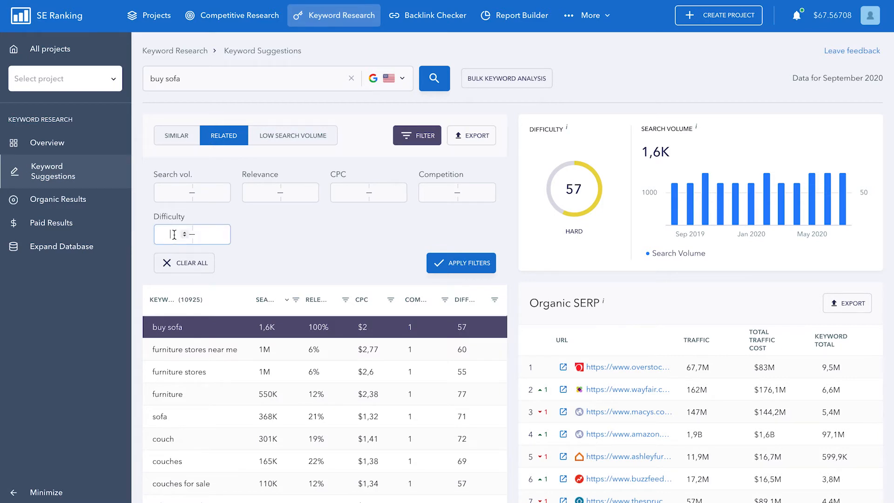
{"action": "type", "text": "30"}
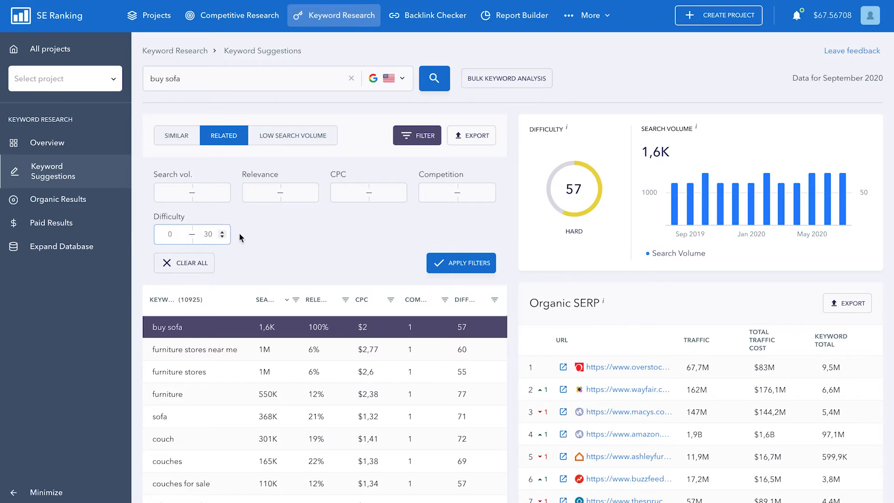
{"action": "left_click", "coordinate": [456, 192]}
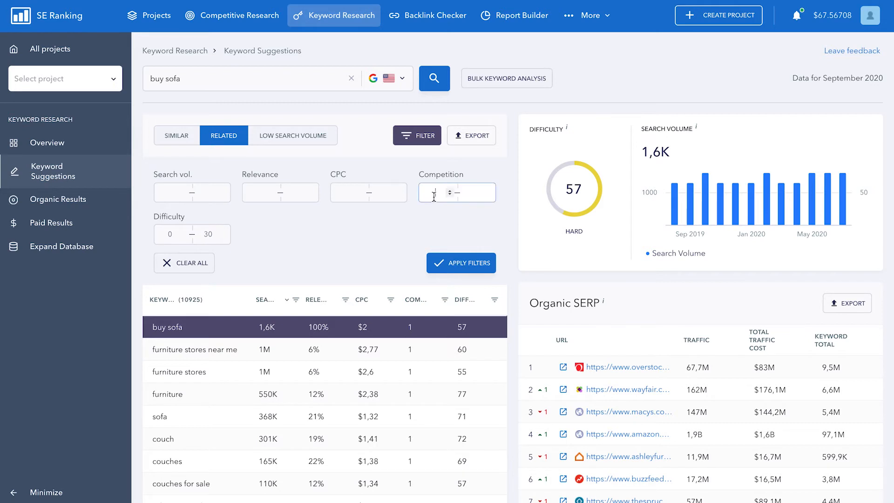
{"action": "type", "text": "0.5"}
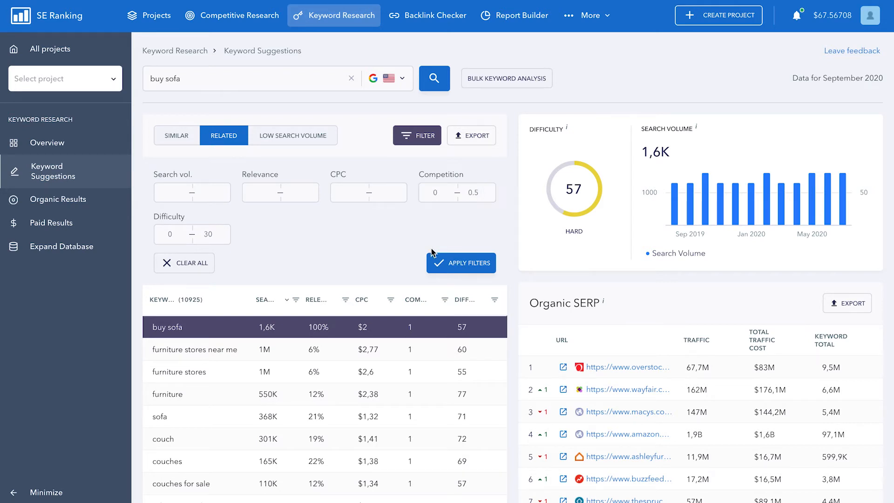
{"action": "left_click", "coordinate": [460, 263]}
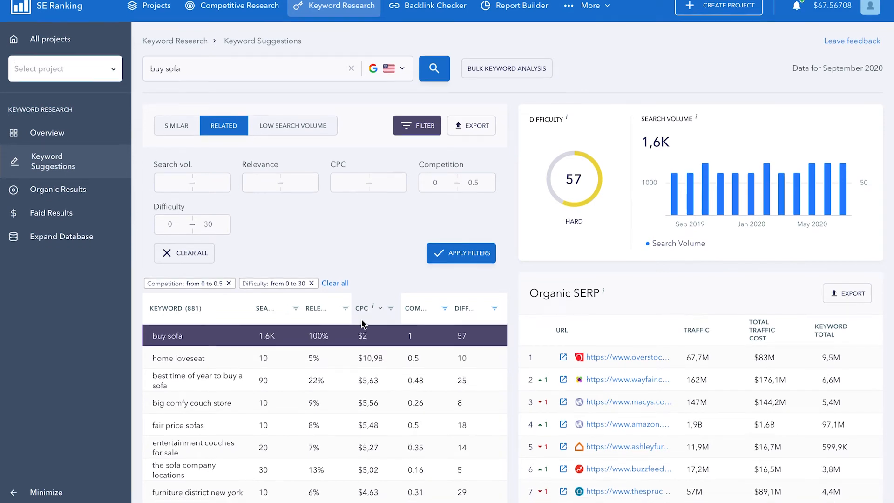
- Scroll the filtered list and dismiss the Export format dialog without exporting
{"action": "scroll", "scroll_direction": "down", "scroll_amount": 3}
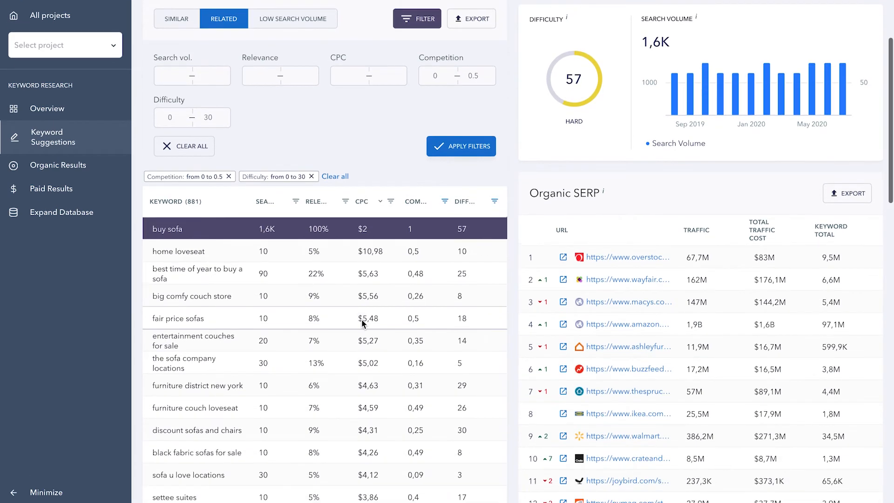
{"action": "scroll", "scroll_direction": "down", "scroll_amount": 3}
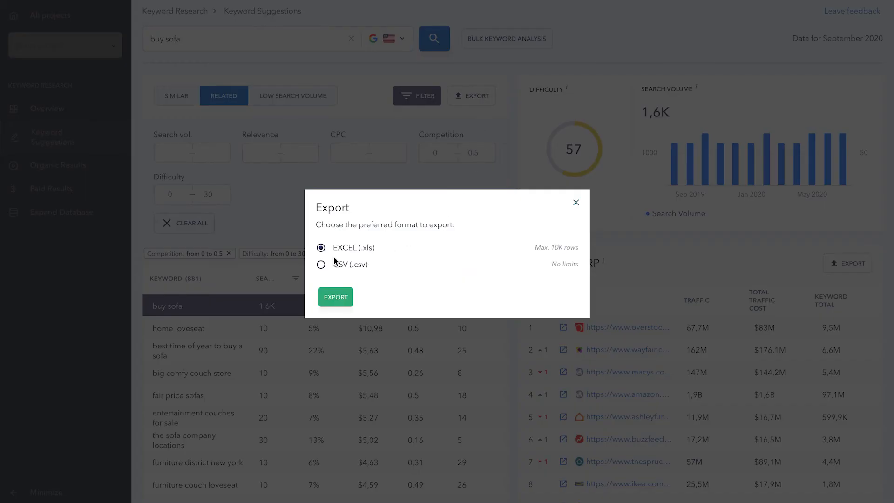
{"action": "left_click", "coordinate": [576, 202]}
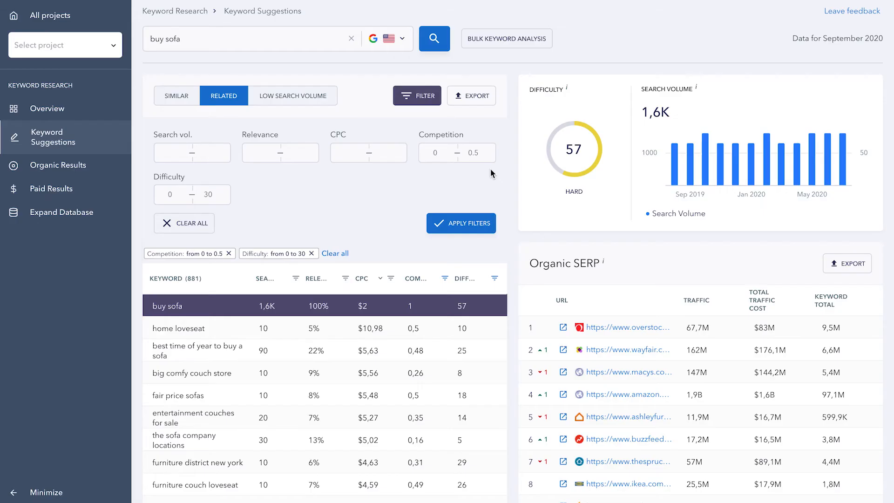
- Browse the Low Search Volume suggestions for 'buy sofa' and expand the sidebar section names
{"action": "left_click", "coordinate": [292, 95]}
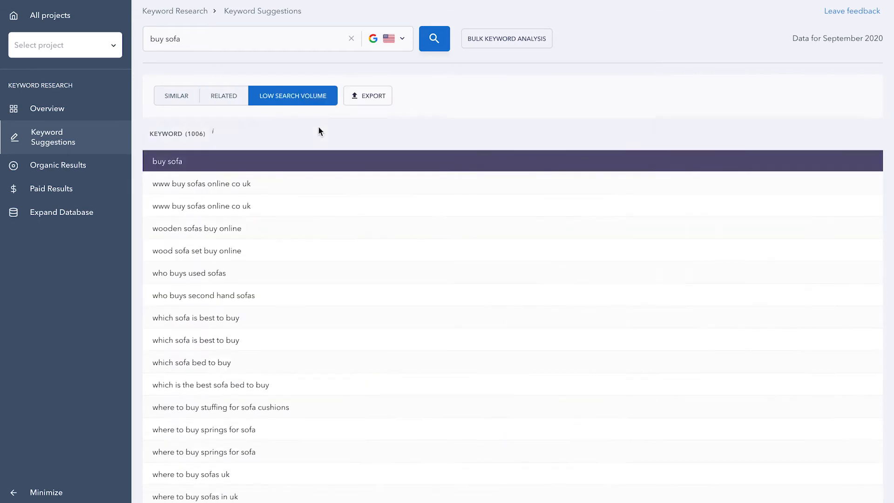
{"action": "scroll", "scroll_direction": "down", "scroll_amount": 3}
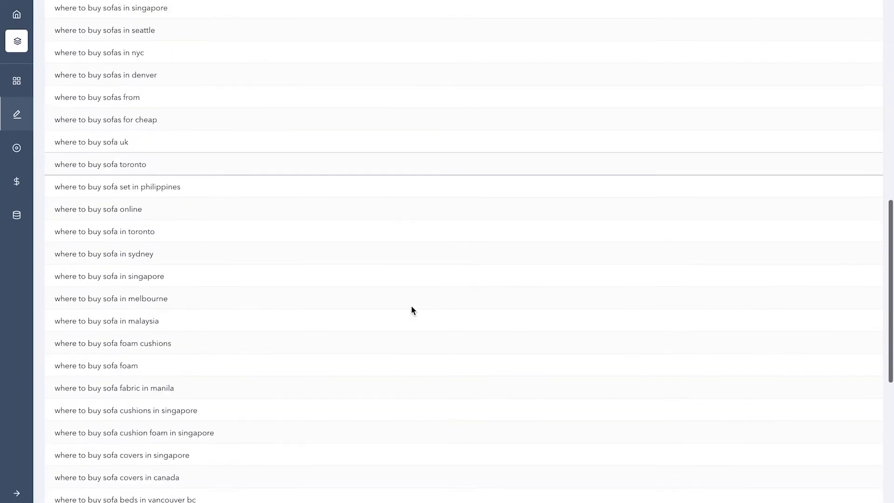
{"action": "scroll", "scroll_direction": "down", "scroll_amount": 3}
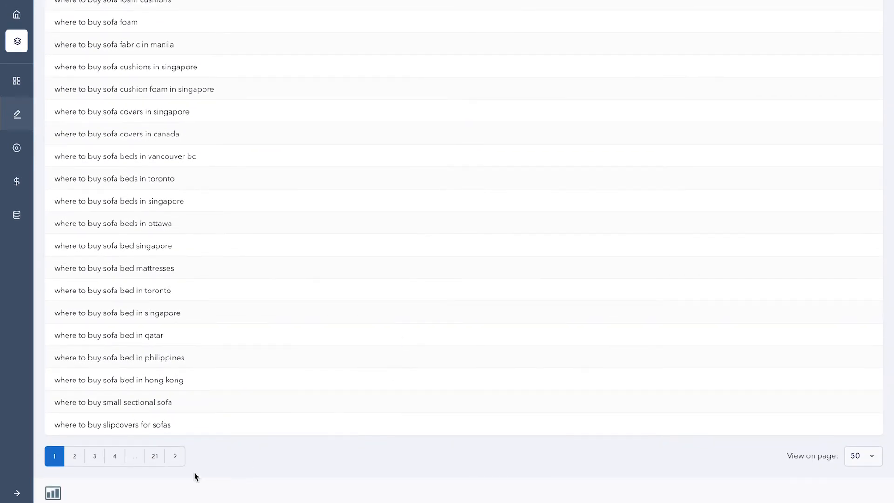
{"action": "left_click", "coordinate": [195, 40]}
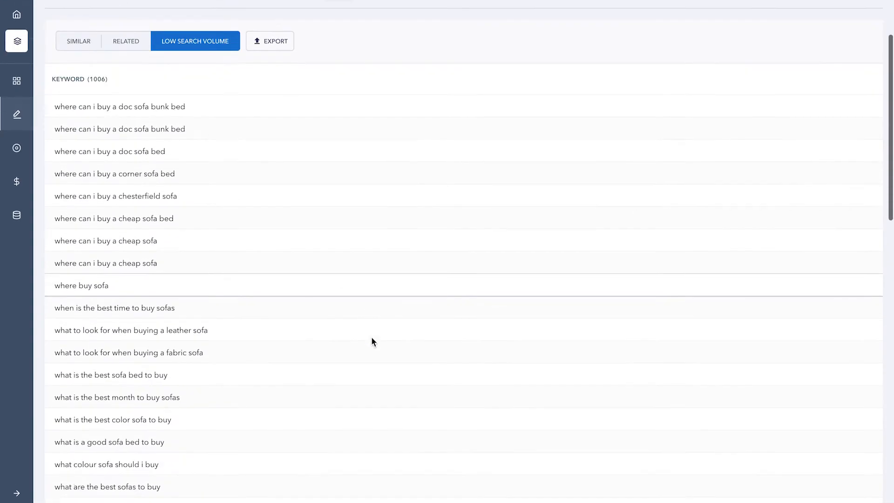
{"action": "left_click", "coordinate": [134, 460]}
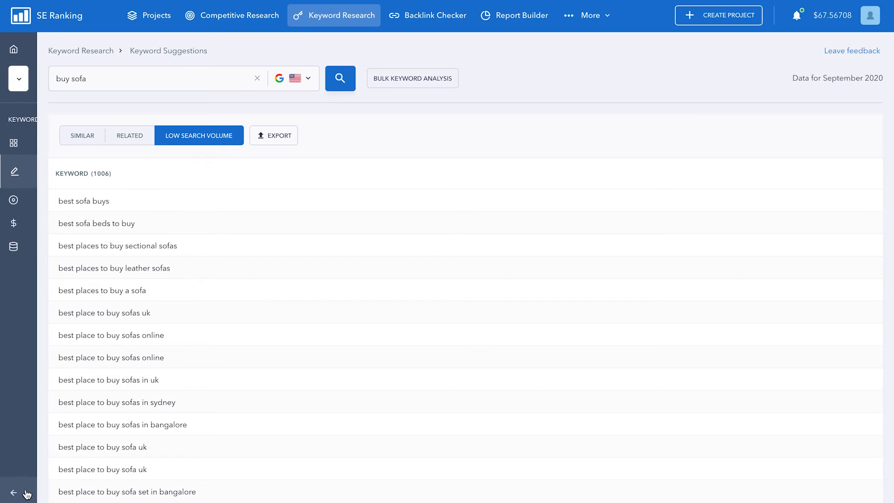
{"action": "left_click", "coordinate": [14, 491]}
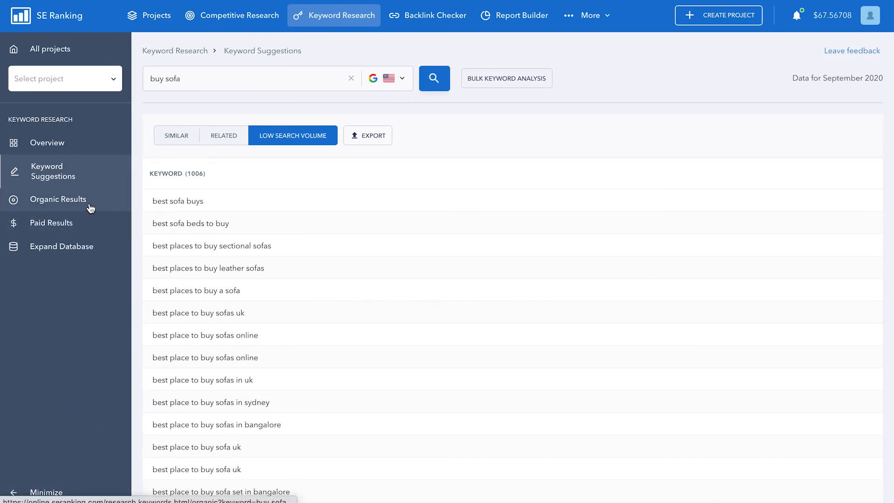
- Show the organic results for 'buy sofa' with position, traffic, cost and keyword filter fields
{"action": "left_click", "coordinate": [58, 199]}
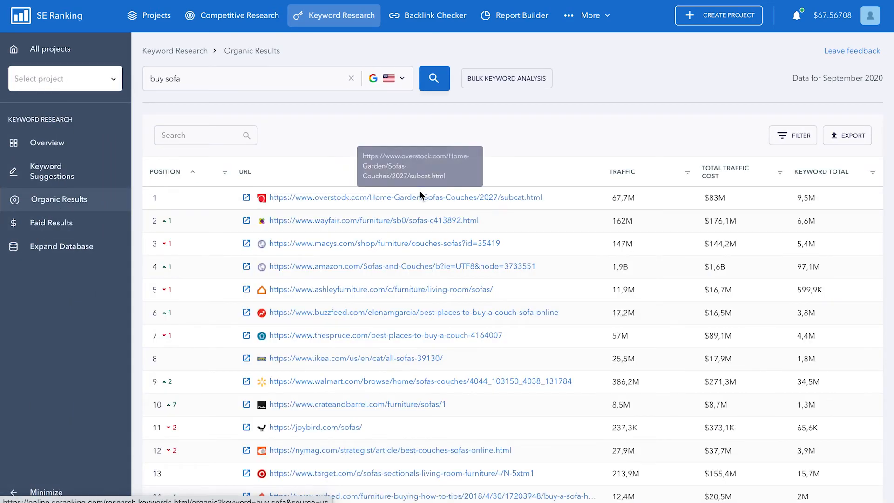
{"action": "scroll", "scroll_direction": "down", "scroll_amount": 3}
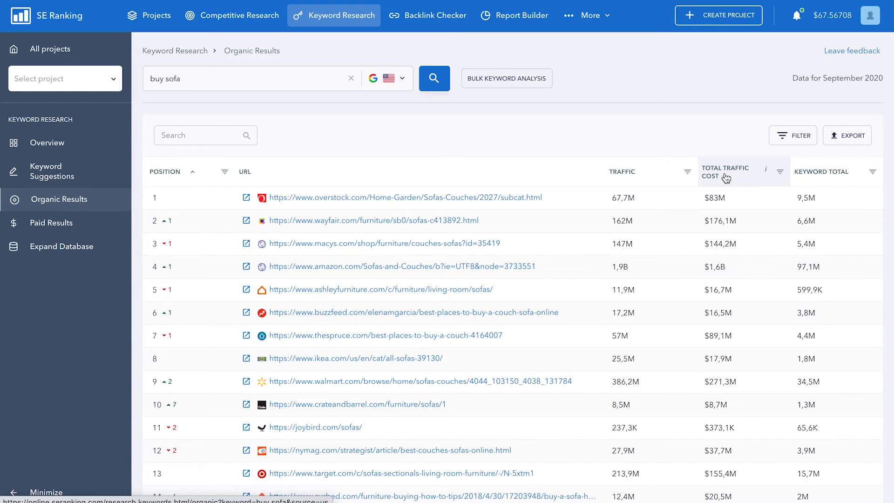
{"action": "mouse_move", "coordinate": [849, 176]}
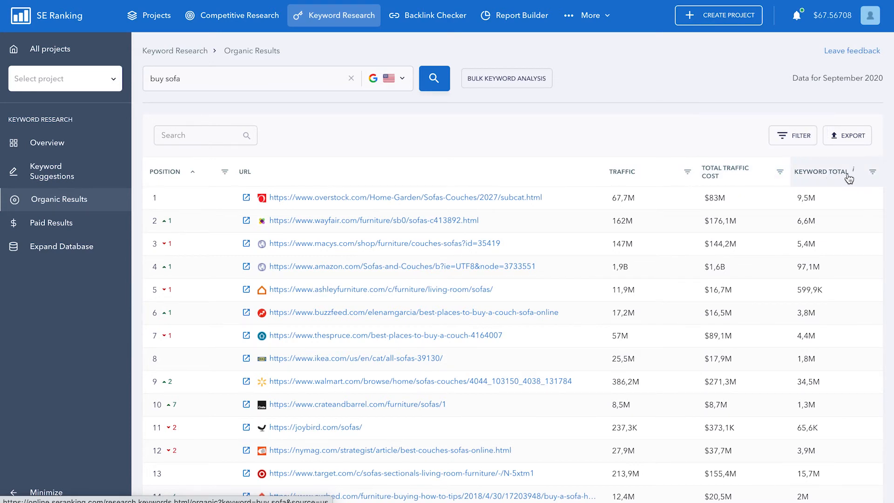
{"action": "mouse_move", "coordinate": [848, 171]}
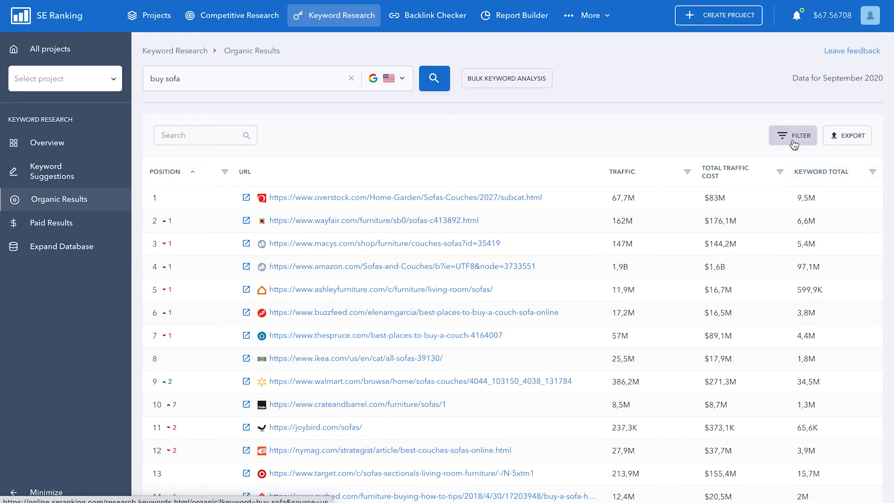
{"action": "left_click", "coordinate": [791, 135]}
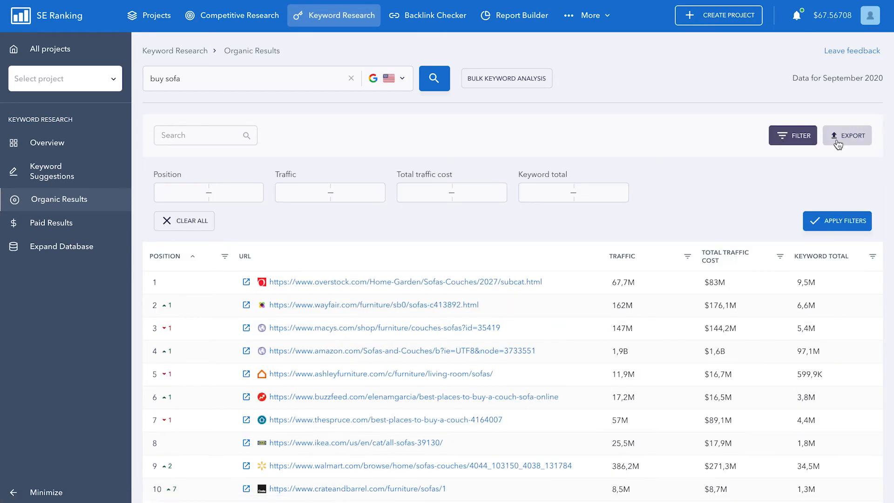
{"action": "mouse_move", "coordinate": [507, 268]}
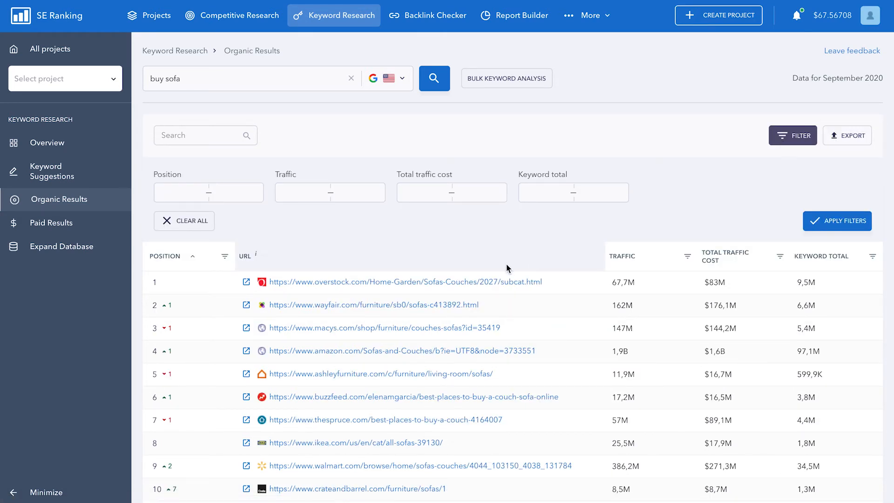
{"action": "left_click", "coordinate": [239, 15]}
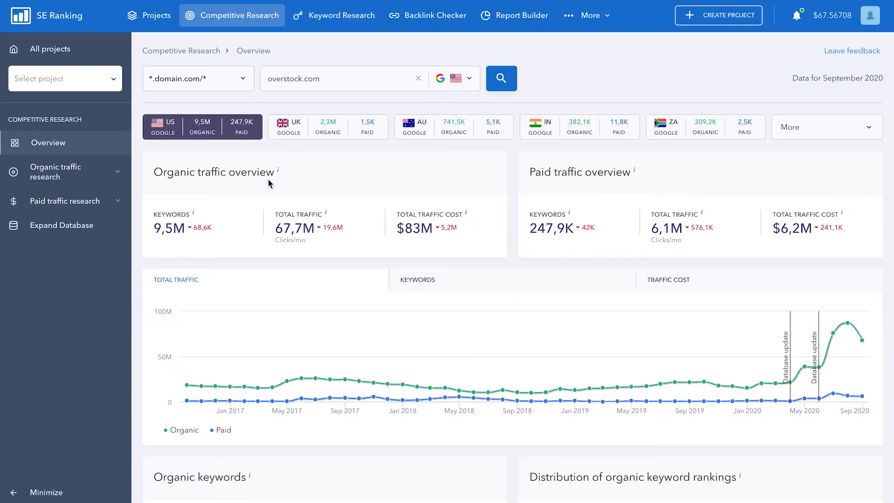
{"action": "scroll", "scroll_direction": "down", "scroll_amount": 3}
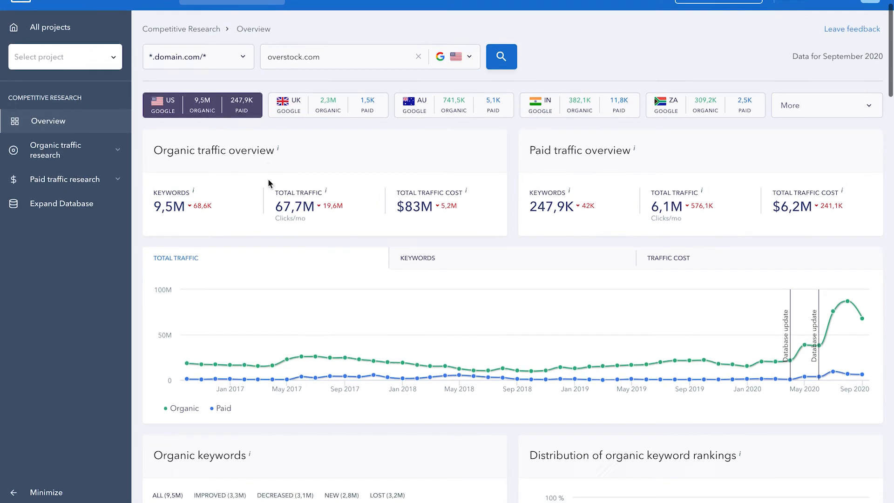
{"action": "scroll", "scroll_direction": "down", "scroll_amount": 3}
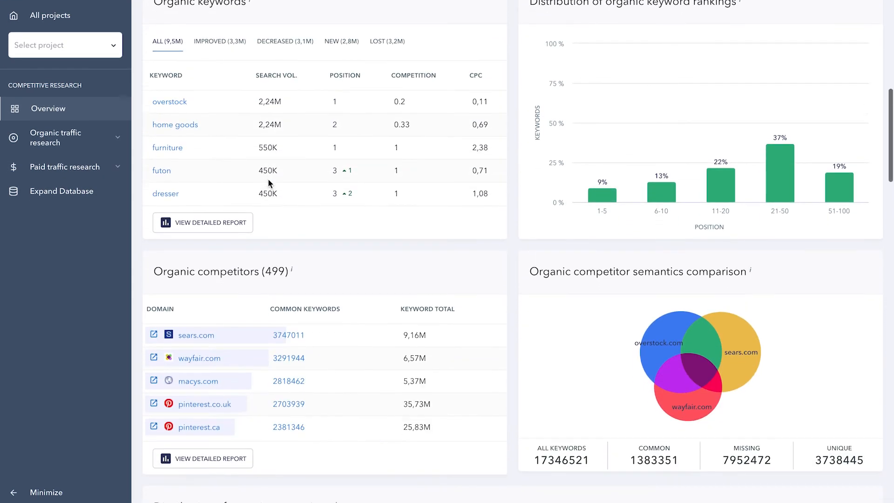
{"action": "scroll", "scroll_direction": "down", "scroll_amount": 3}
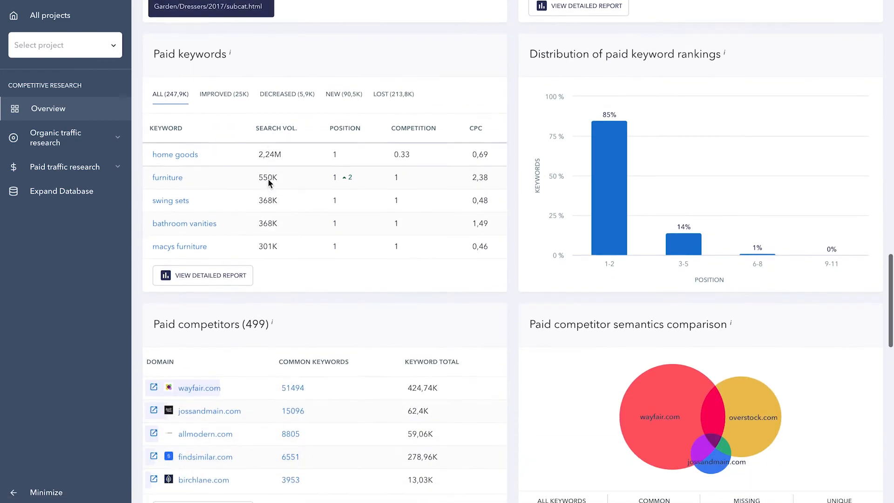
{"action": "scroll", "scroll_direction": "down", "scroll_amount": 3}
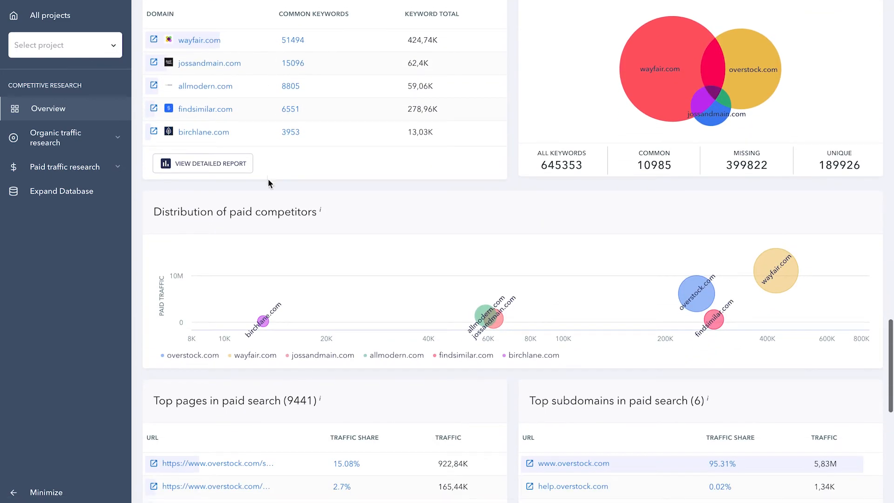
{"action": "scroll", "scroll_direction": "down", "scroll_amount": 3}
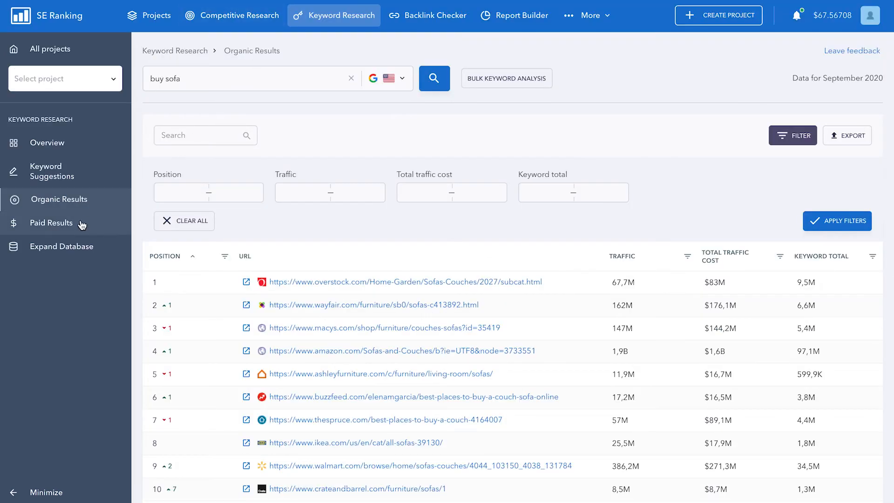
- Show the paid results for 'buy sofa' with every advertiser's full ad previews expanded
{"action": "left_click", "coordinate": [51, 222]}
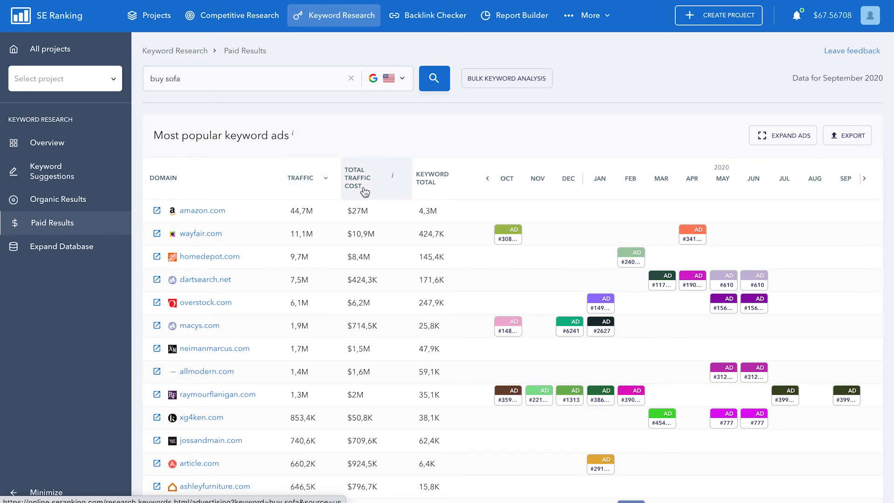
{"action": "mouse_move", "coordinate": [367, 191]}
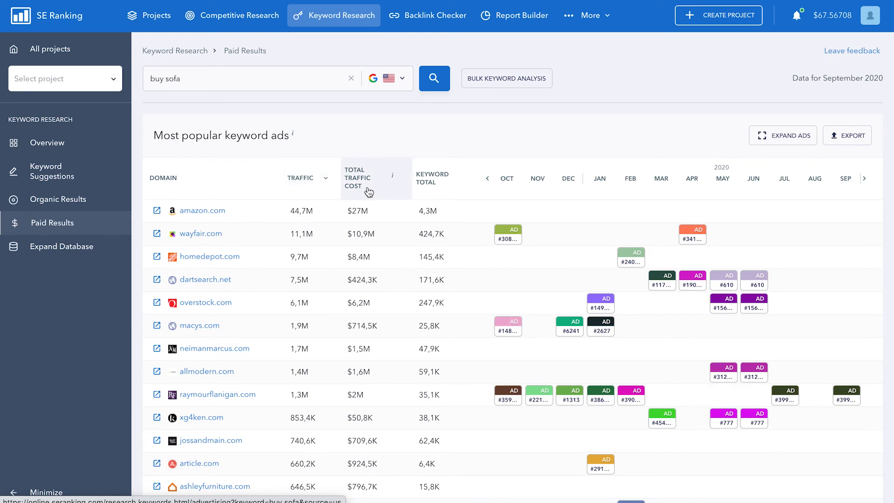
{"action": "mouse_move", "coordinate": [445, 186]}
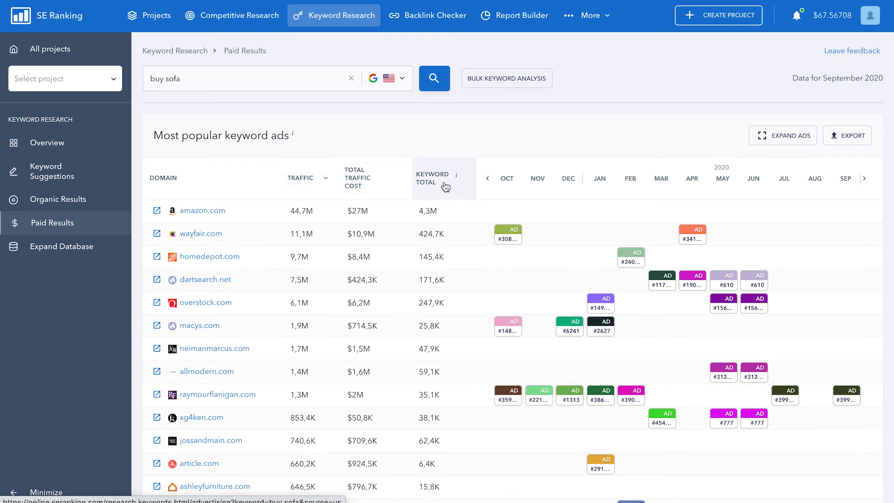
{"action": "mouse_move", "coordinate": [506, 325]}
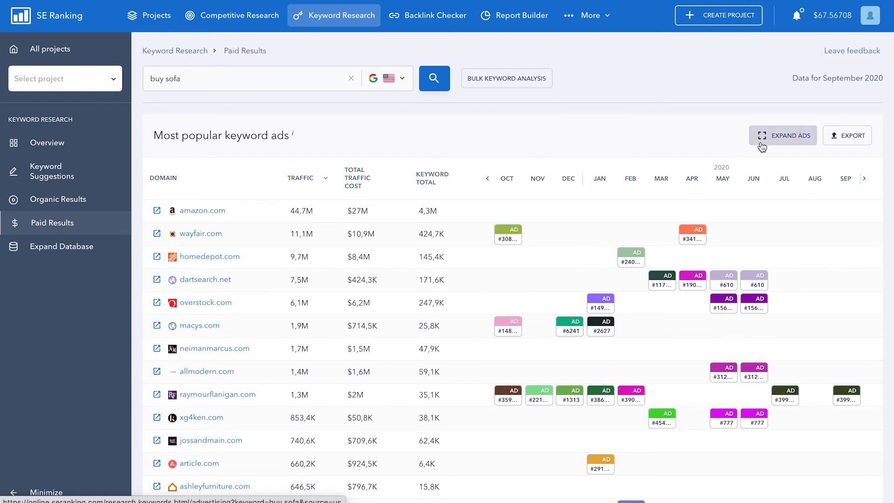
{"action": "left_click", "coordinate": [782, 135]}
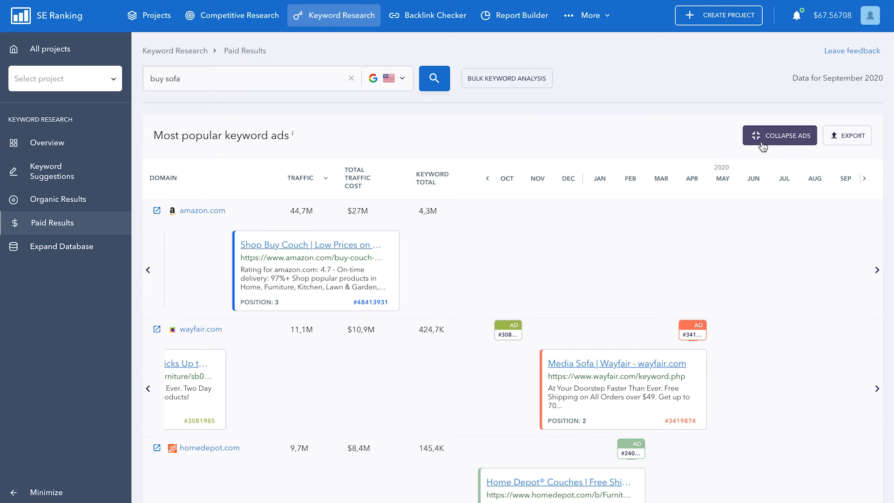
{"action": "scroll", "scroll_direction": "down", "scroll_amount": 3}
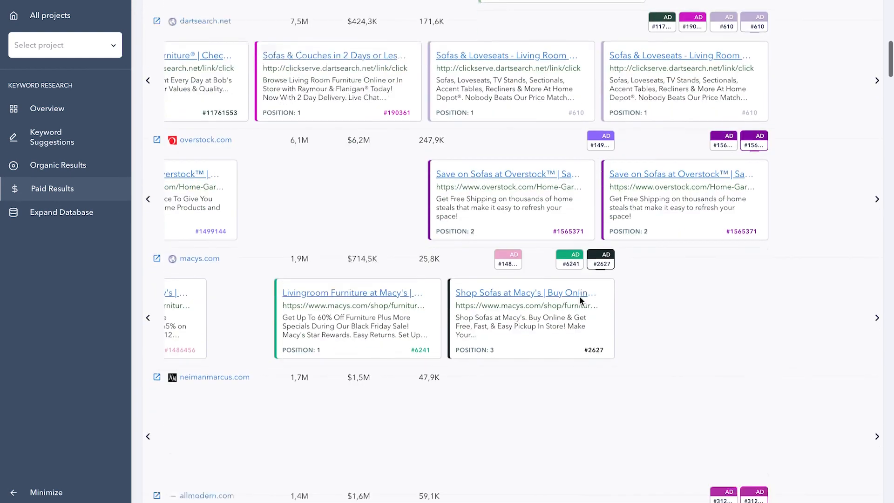
{"action": "scroll", "scroll_direction": "down", "scroll_amount": 3}
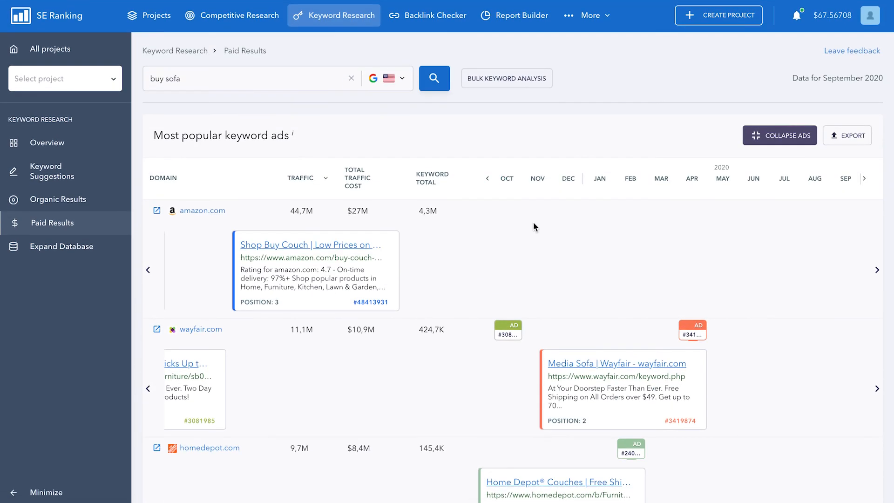
{"action": "mouse_move", "coordinate": [847, 135]}
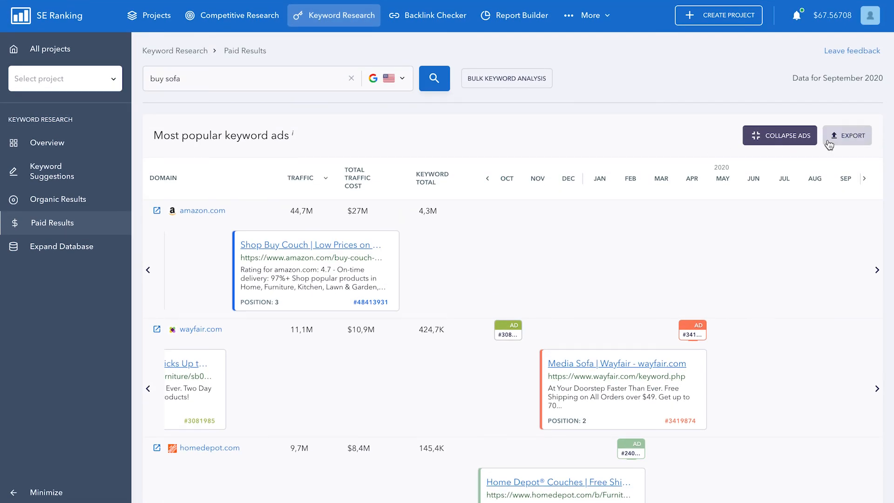
{"action": "mouse_move", "coordinate": [445, 161]}
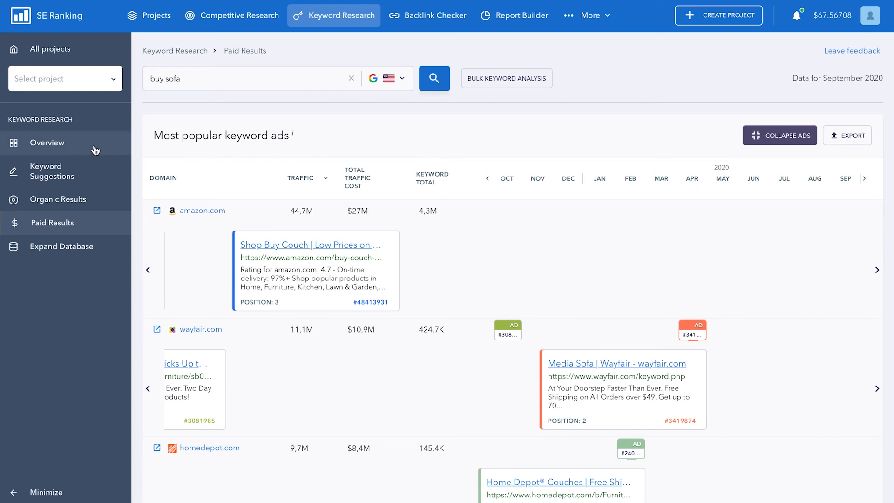
- Step through the sidebar sections to Bulk Keyword Analysis, reaching the Enter keywords form
{"action": "left_click", "coordinate": [47, 142]}
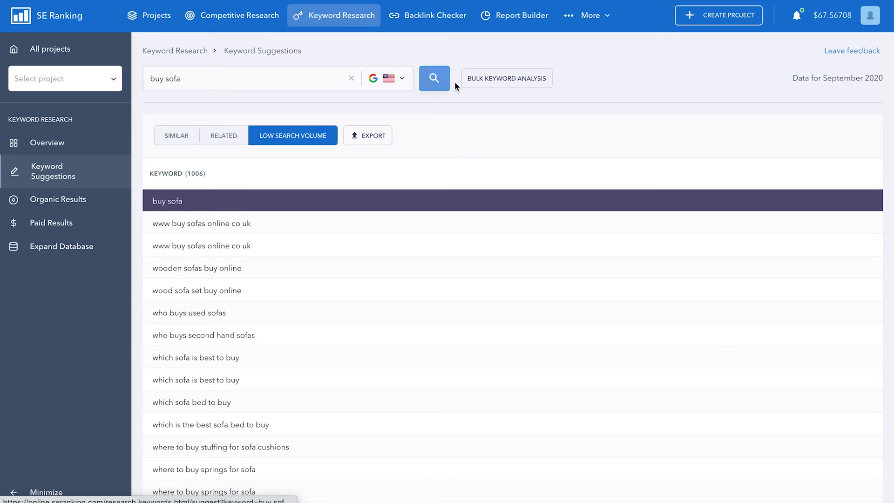
{"action": "left_click", "coordinate": [58, 199]}
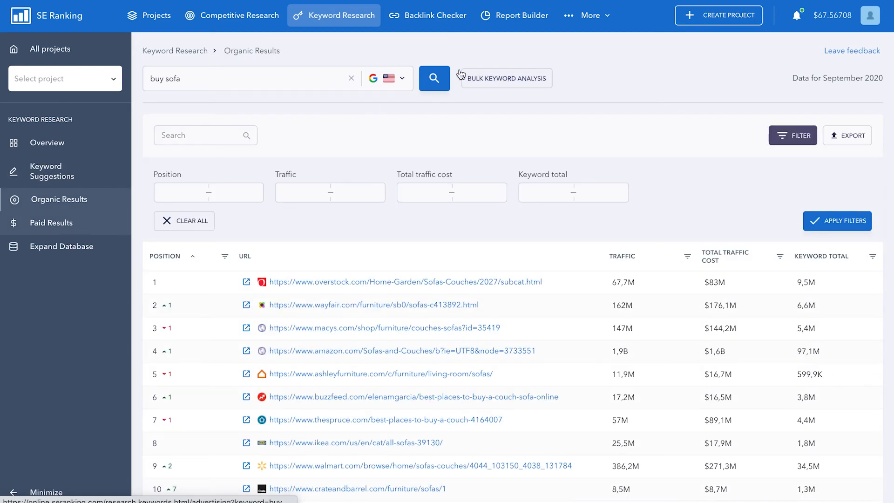
{"action": "left_click", "coordinate": [52, 222]}
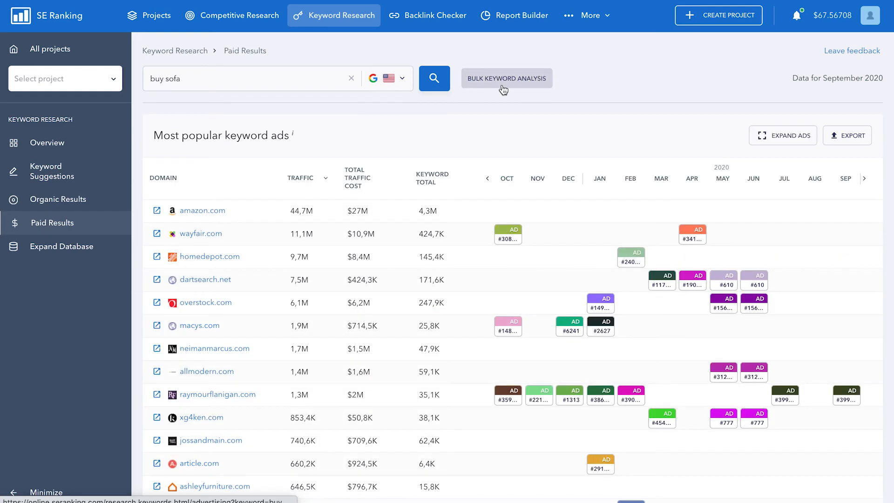
{"action": "left_click", "coordinate": [62, 246]}
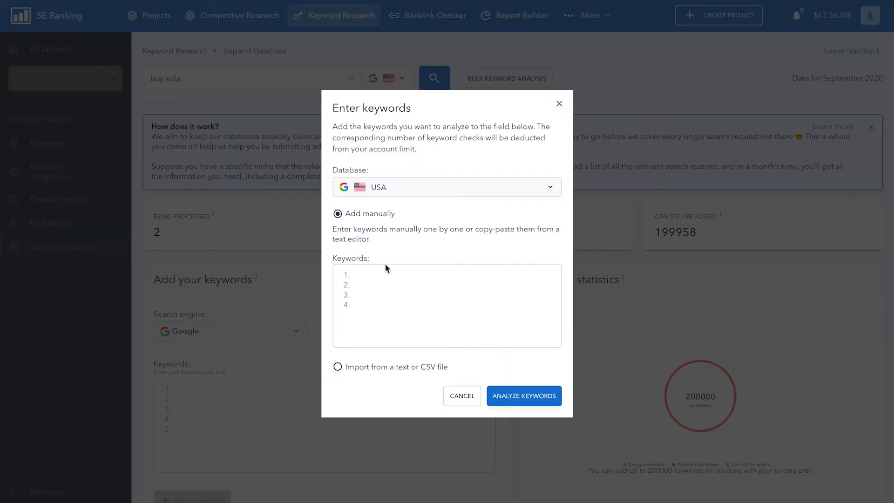
- Run a bulk analysis of buy sofa, buy sofas, sofa, sofas and couch on the USA database
{"action": "type", "text": "buy sofa"}
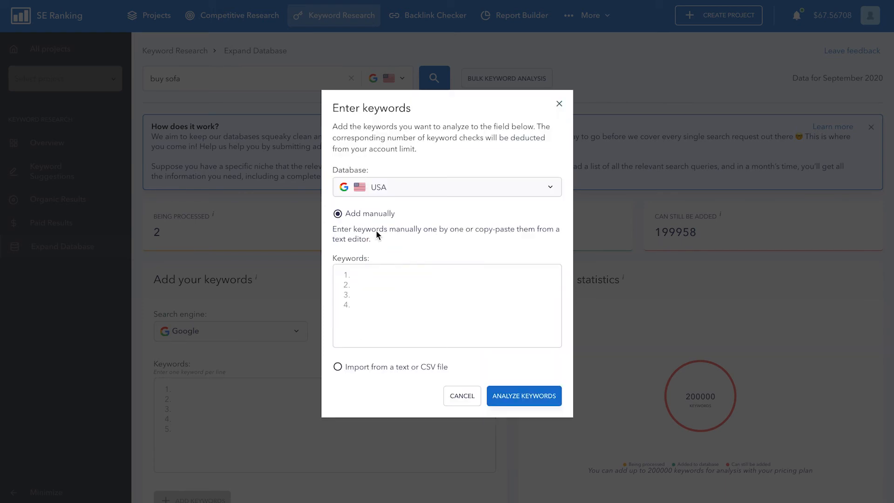
{"action": "left_click", "coordinate": [446, 187]}
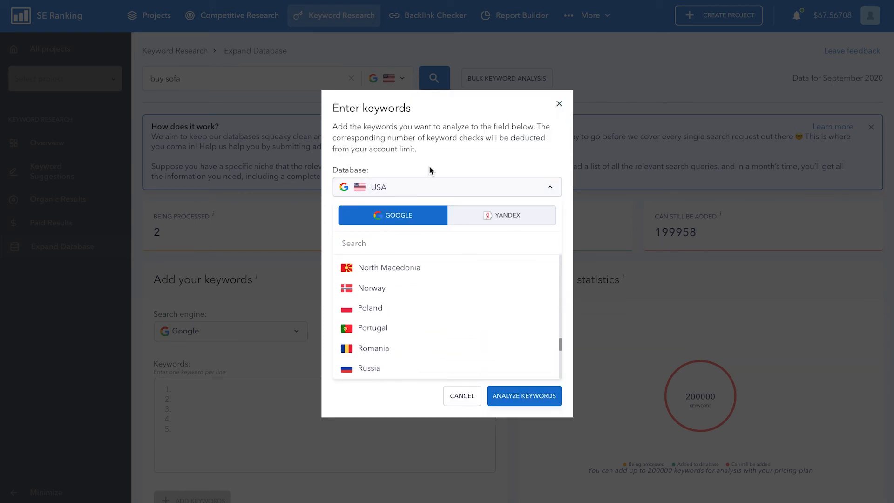
{"action": "left_click", "coordinate": [446, 186]}
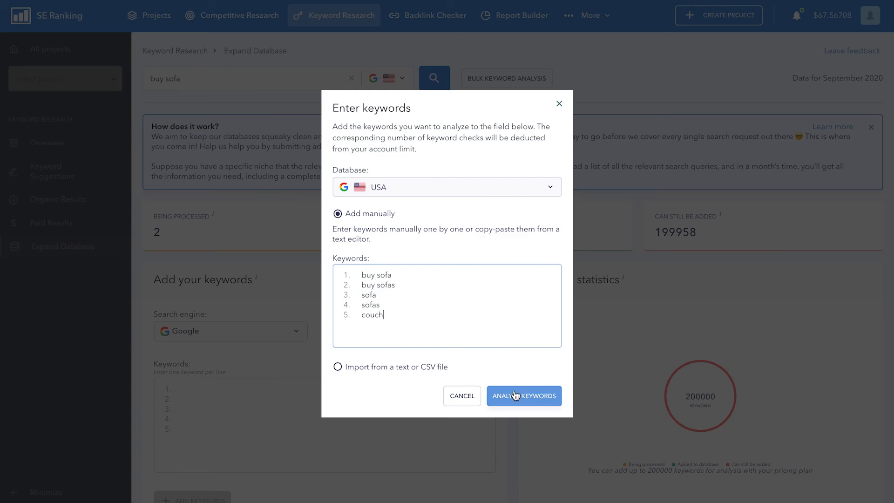
{"action": "left_click", "coordinate": [522, 394]}
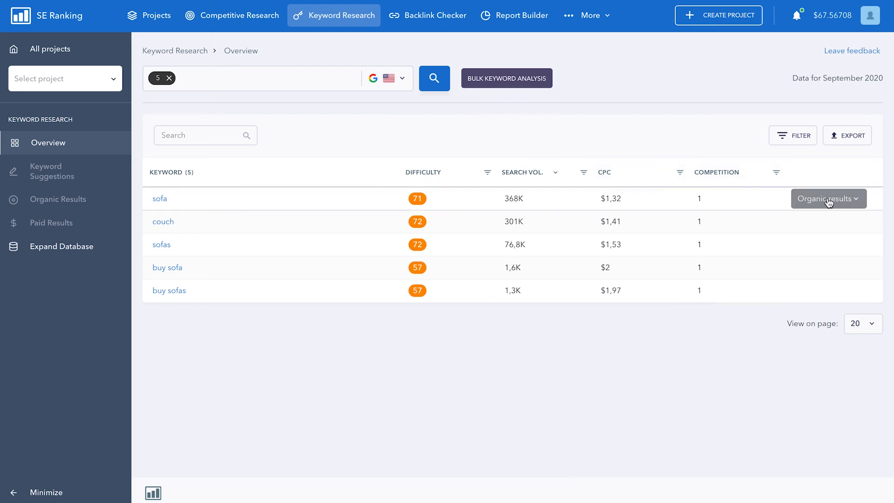
- View sofa's organic results (wayfair.com first), then move to the Expand Database page
{"action": "left_click", "coordinate": [826, 198]}
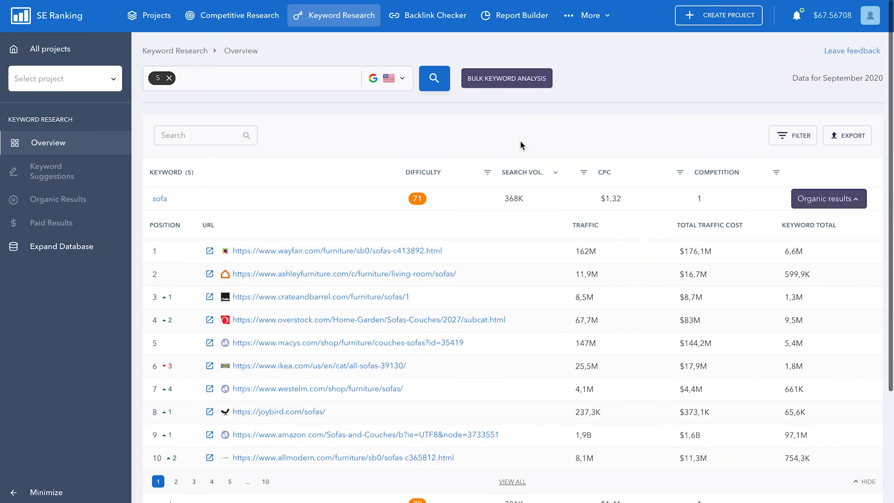
{"action": "mouse_move", "coordinate": [62, 246]}
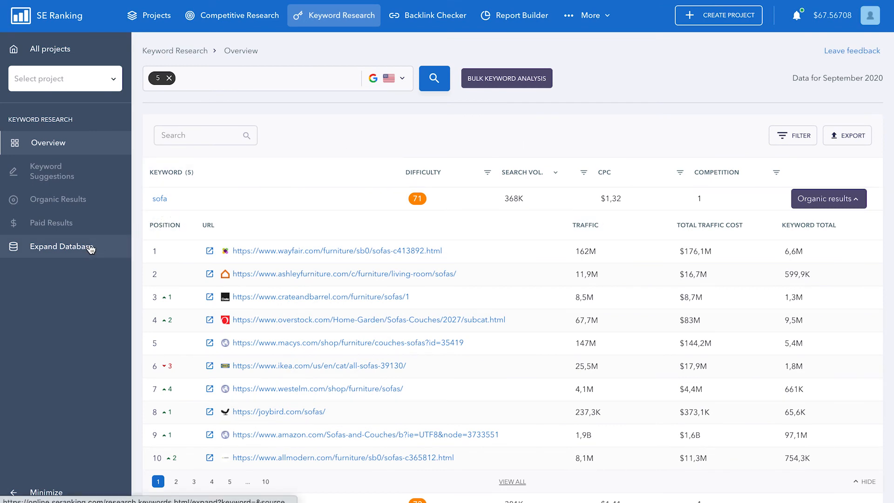
{"action": "left_click", "coordinate": [62, 246]}
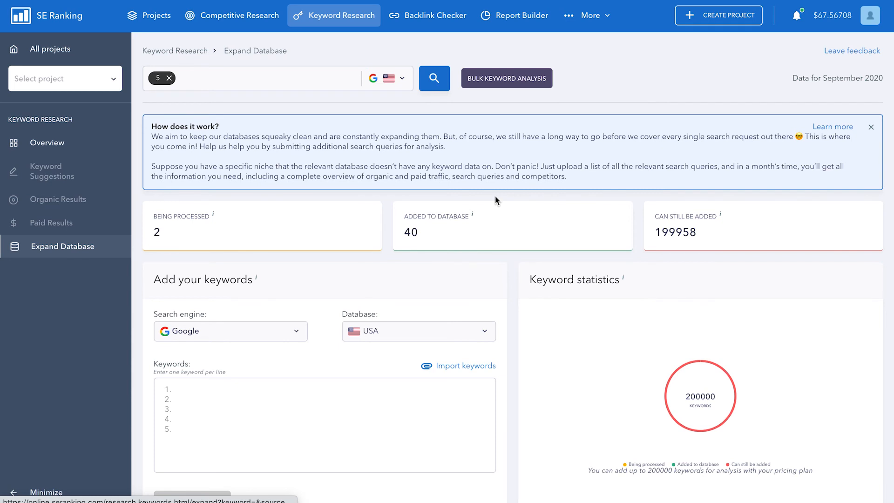
- Keep the USA database and enter buy sofa, buy sofas, sofa, sofas, couch, checking the submission history
{"action": "scroll", "scroll_direction": "down", "scroll_amount": 3}
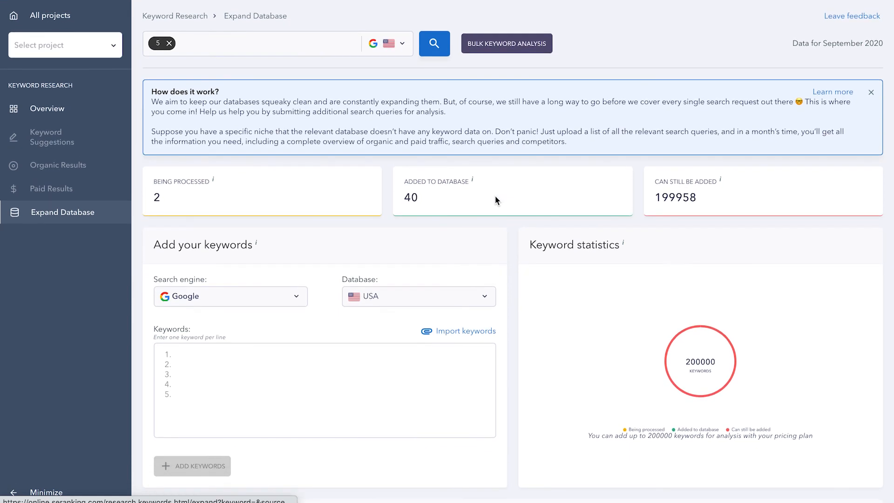
{"action": "mouse_move", "coordinate": [475, 201]}
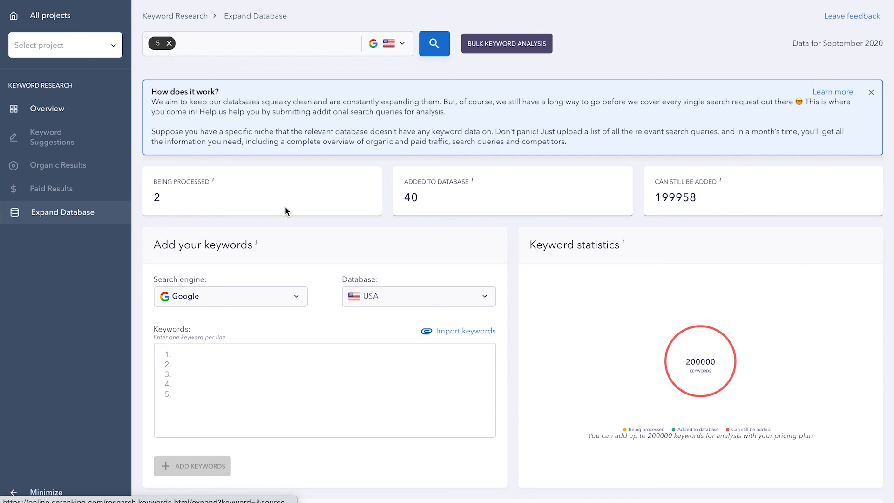
{"action": "left_click", "coordinate": [417, 296]}
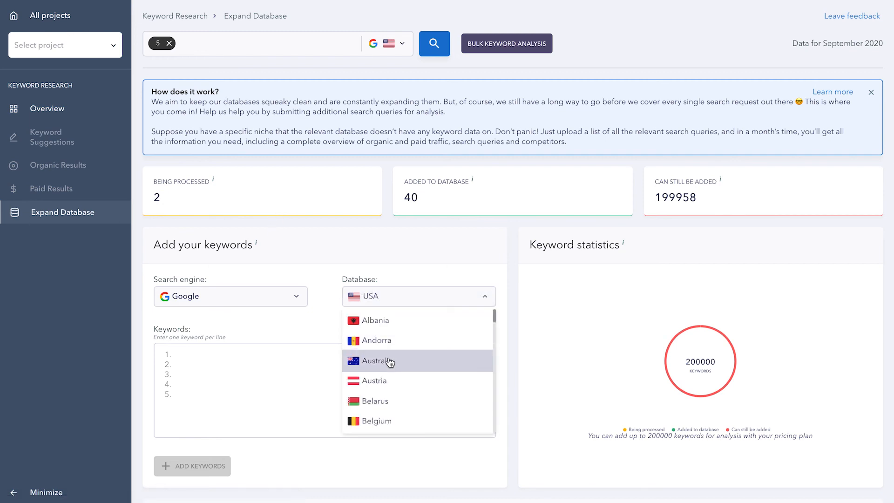
{"action": "type", "text": "buy sofa"}
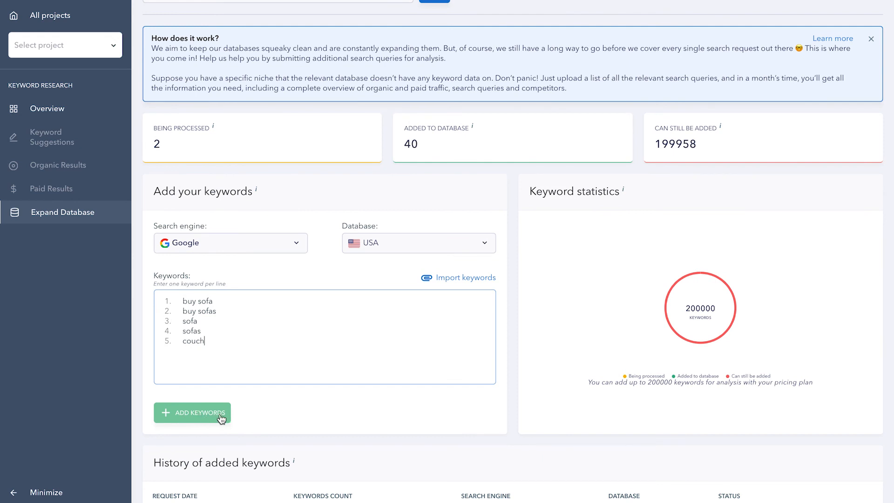
{"action": "scroll", "scroll_direction": "down", "scroll_amount": 3}
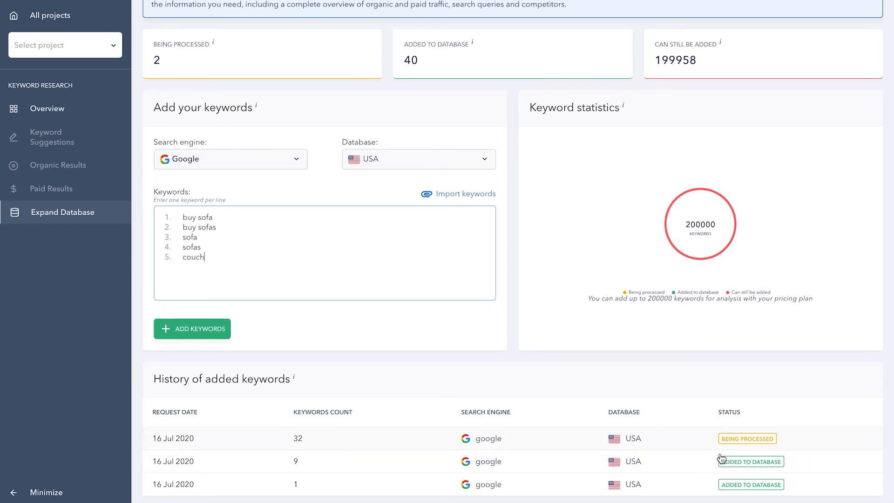
{"action": "scroll", "scroll_direction": "up", "scroll_amount": 3}
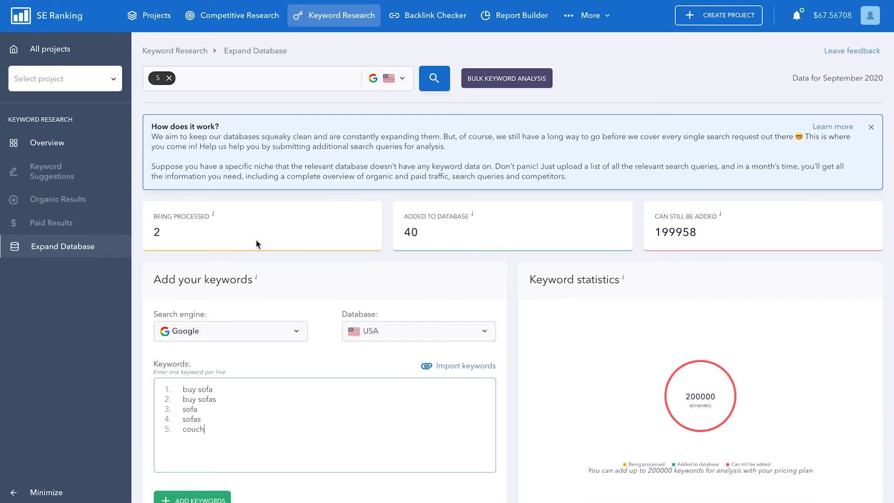
{"action": "mouse_move", "coordinate": [403, 233]}
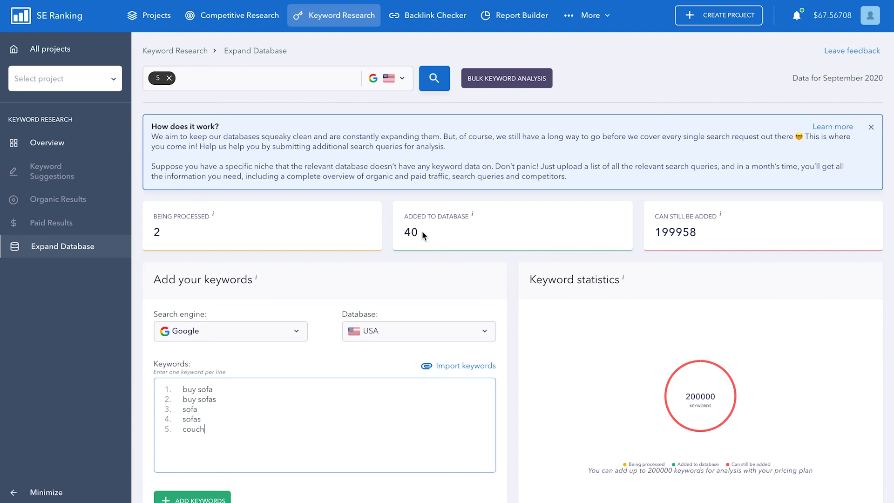
{"action": "mouse_move", "coordinate": [704, 239]}
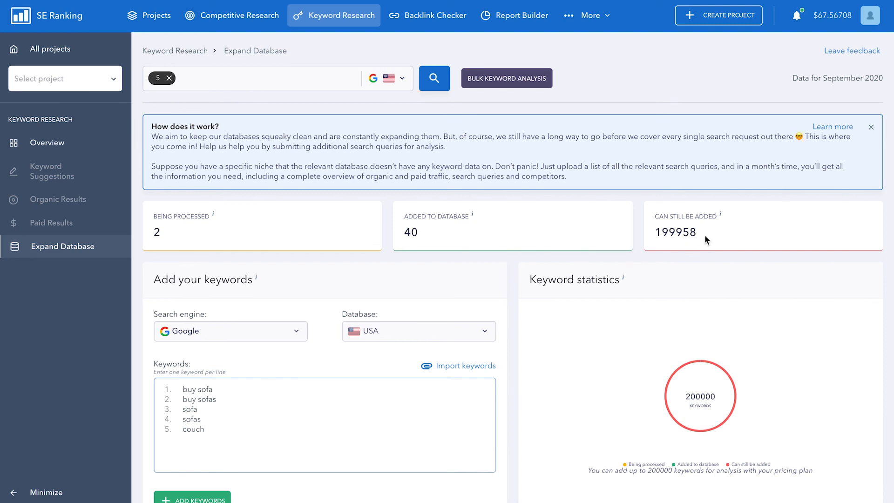
{"action": "mouse_move", "coordinate": [632, 56]}
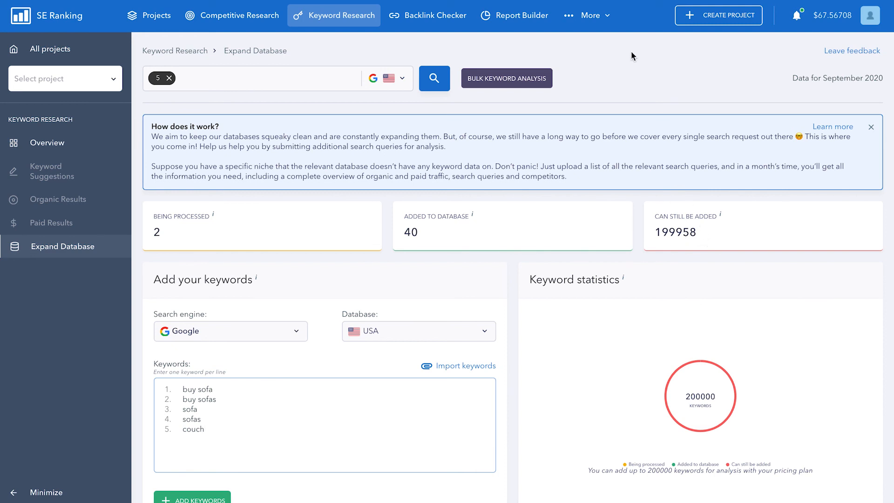
{"action": "left_click", "coordinate": [590, 15]}
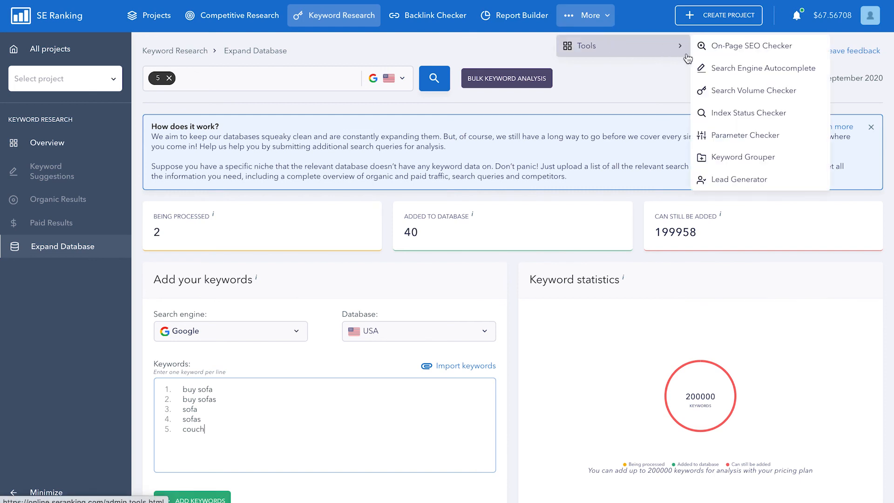
{"action": "mouse_move", "coordinate": [753, 91]}
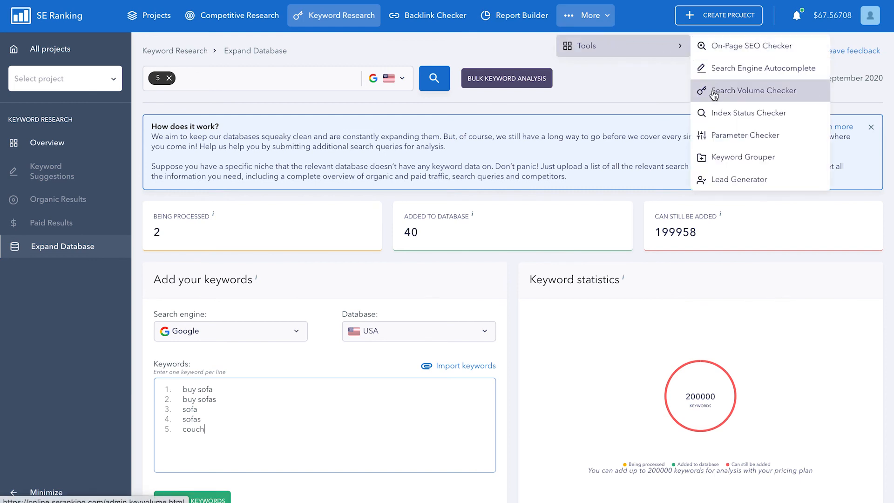
{"action": "mouse_move", "coordinate": [745, 100]}
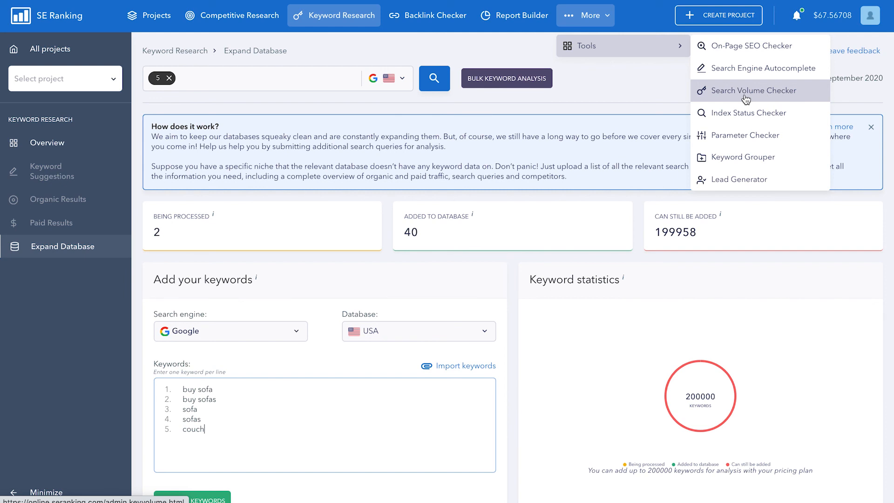
{"action": "mouse_move", "coordinate": [709, 96]}
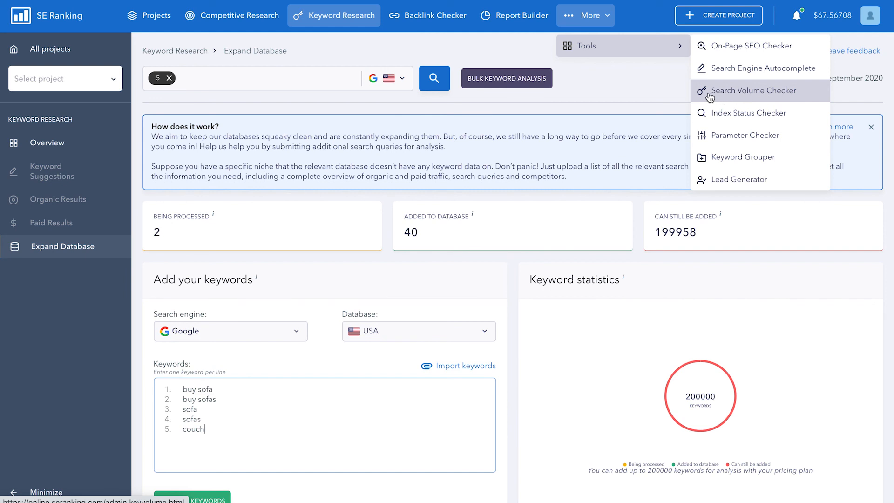
{"action": "left_click", "coordinate": [644, 90]}
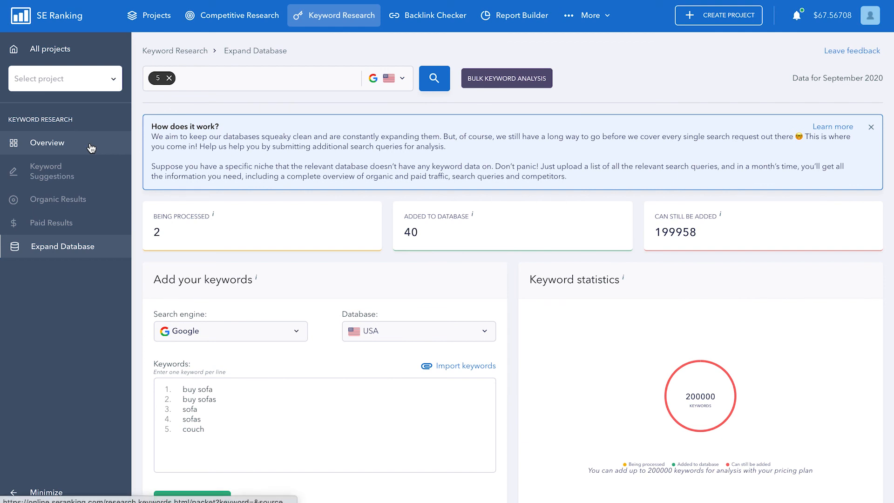
- Return to the bulk results and view sofa's overview: difficulty 71, 368K volume, $1.32 CPC
{"action": "left_click", "coordinate": [48, 142]}
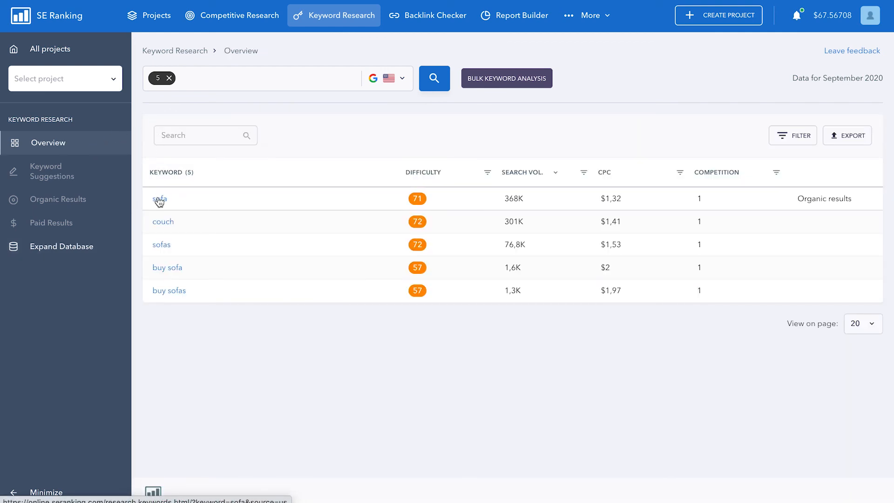
{"action": "left_click", "coordinate": [160, 199]}
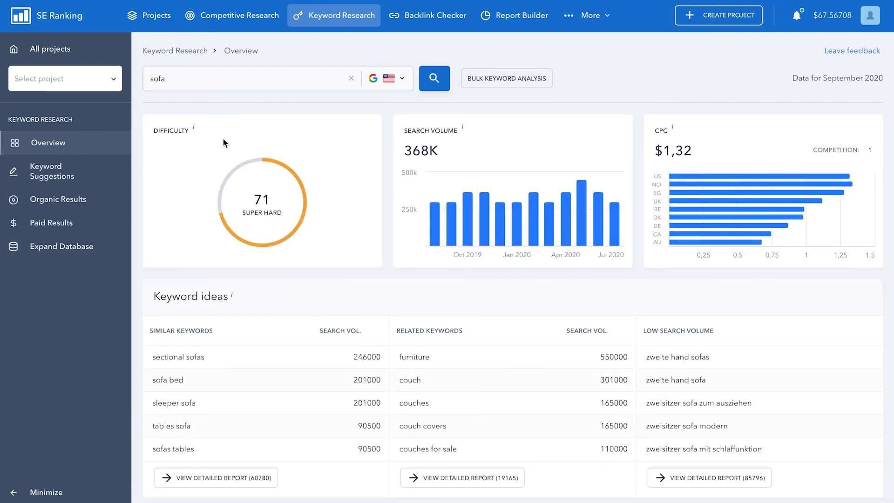
{"action": "mouse_move", "coordinate": [334, 117]}
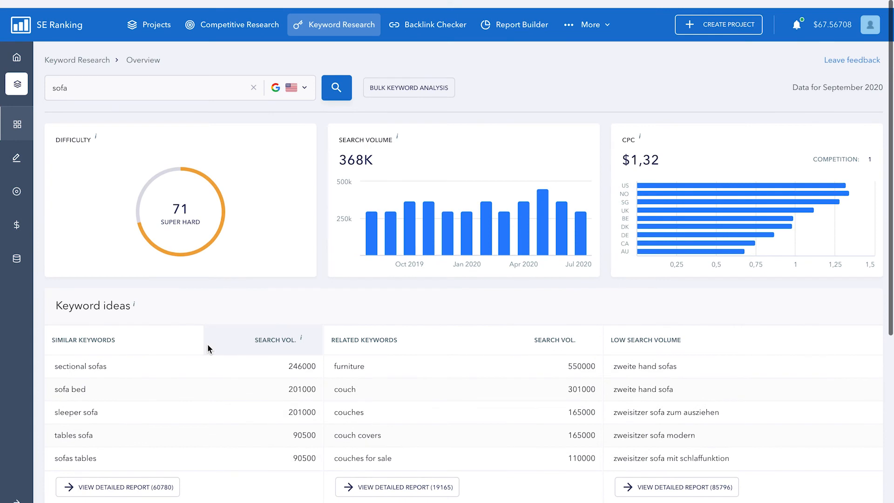
{"action": "scroll", "scroll_direction": "down", "scroll_amount": 3}
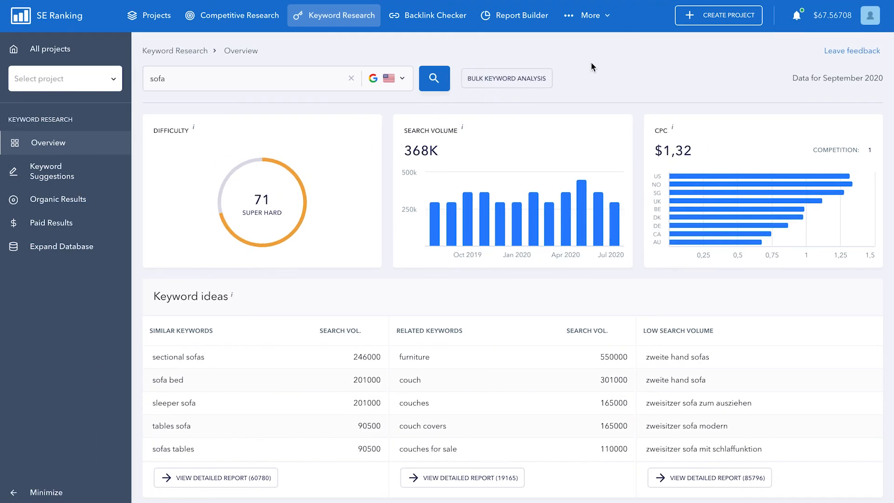
{"action": "mouse_move", "coordinate": [596, 67]}
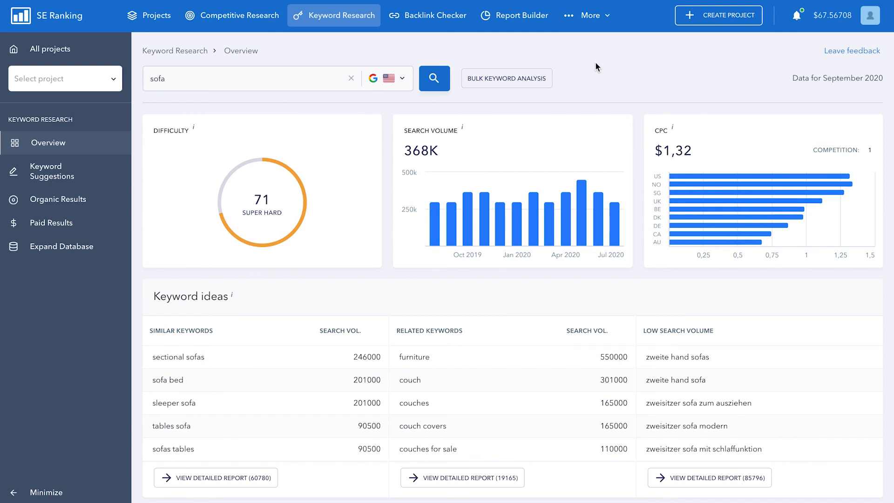